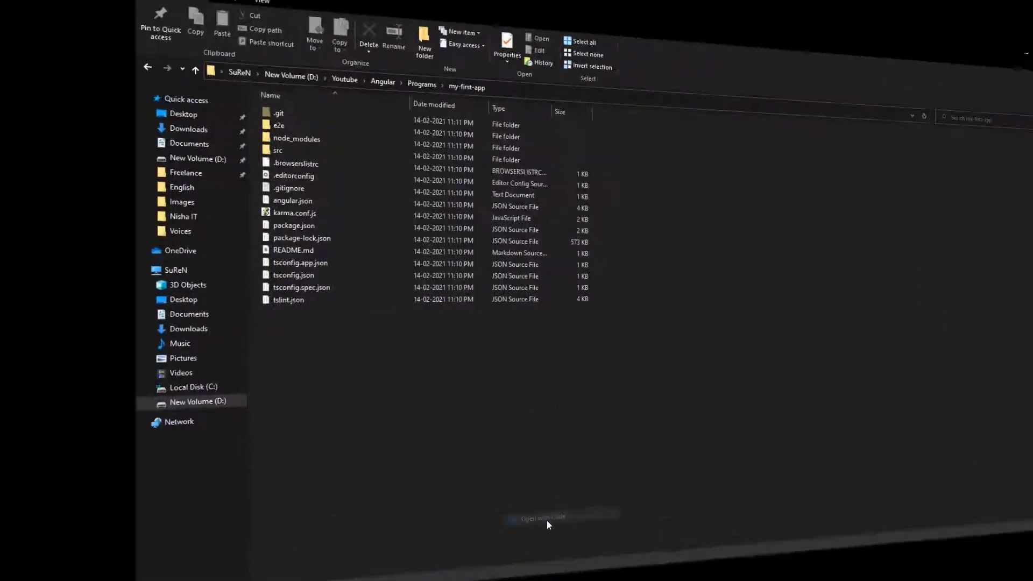
Step: Open the my-first-app folder in Visual Studio Code using 'Open with Code'
left_click(542, 518)
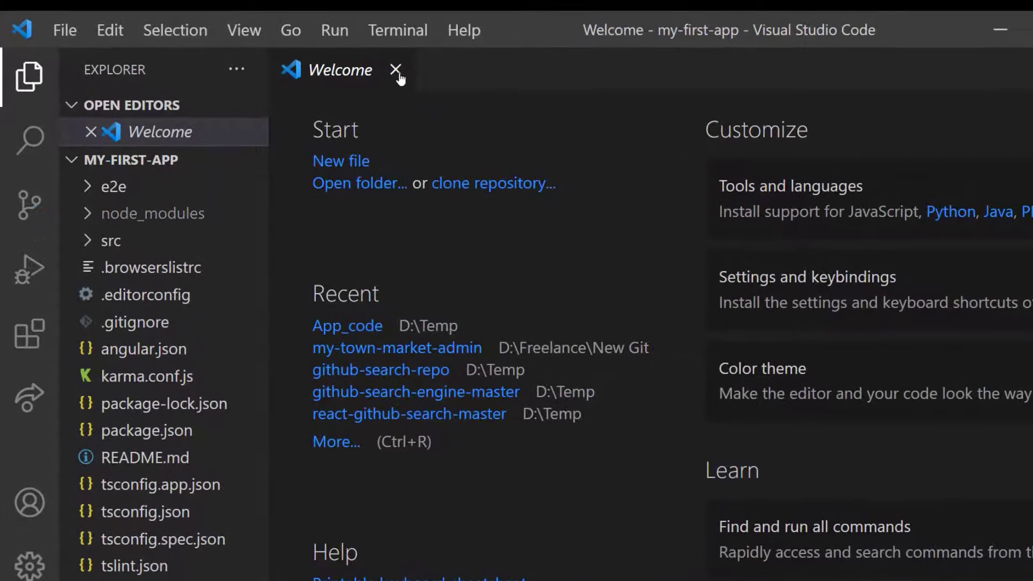
Step: Close the Welcome tab and expand then collapse the e2e folder
left_click(396, 70)
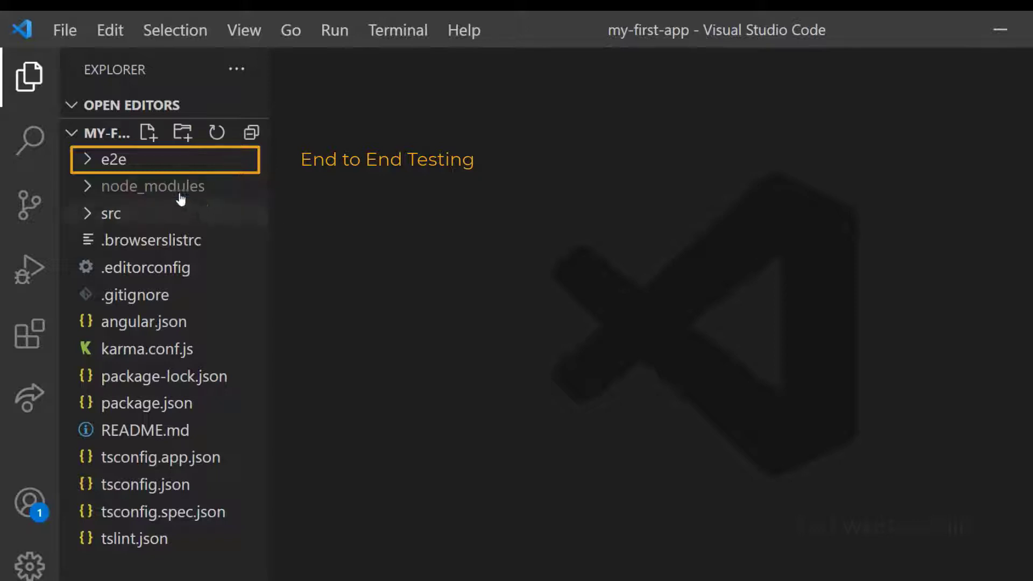
left_click(111, 159)
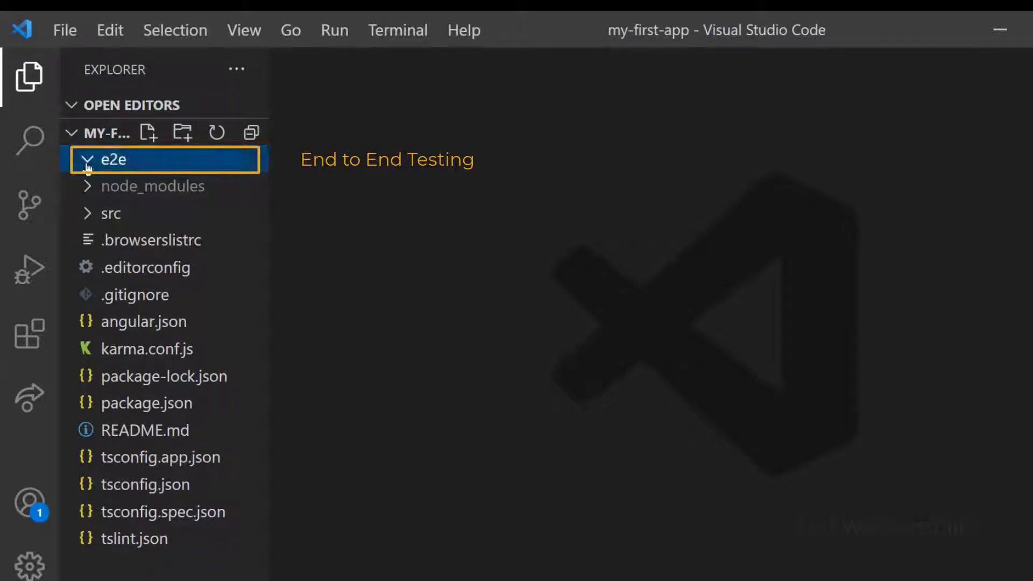
left_click(113, 159)
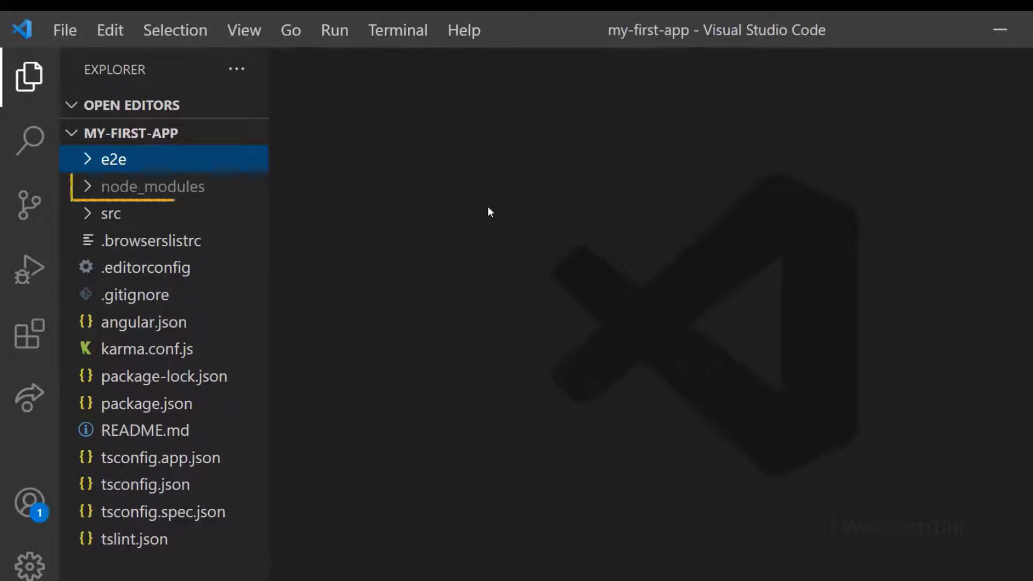
Step: Expand and collapse the node_modules and src folders to inspect their contents
left_click(153, 187)
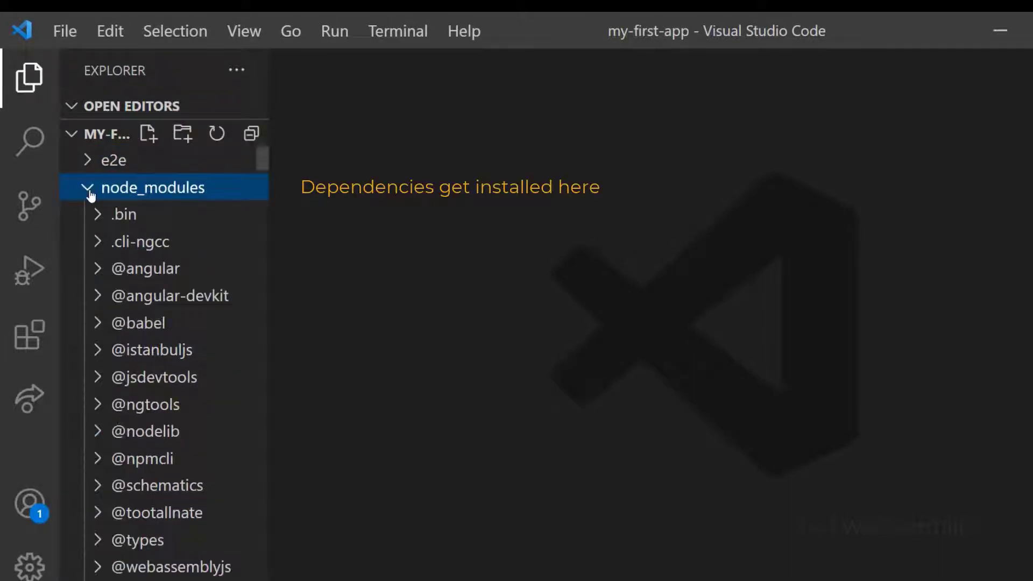
scroll("down", 3)
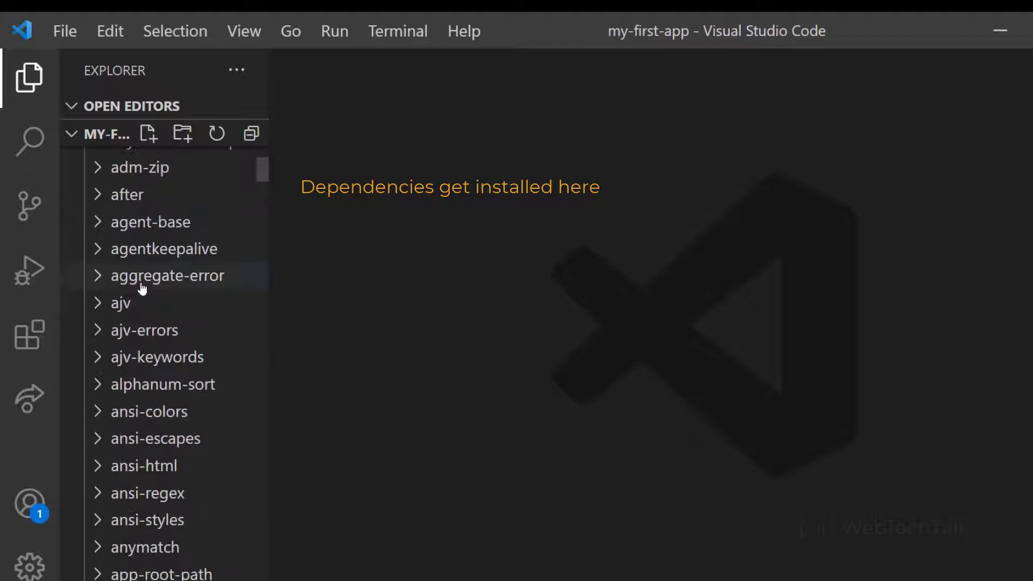
left_click(158, 188)
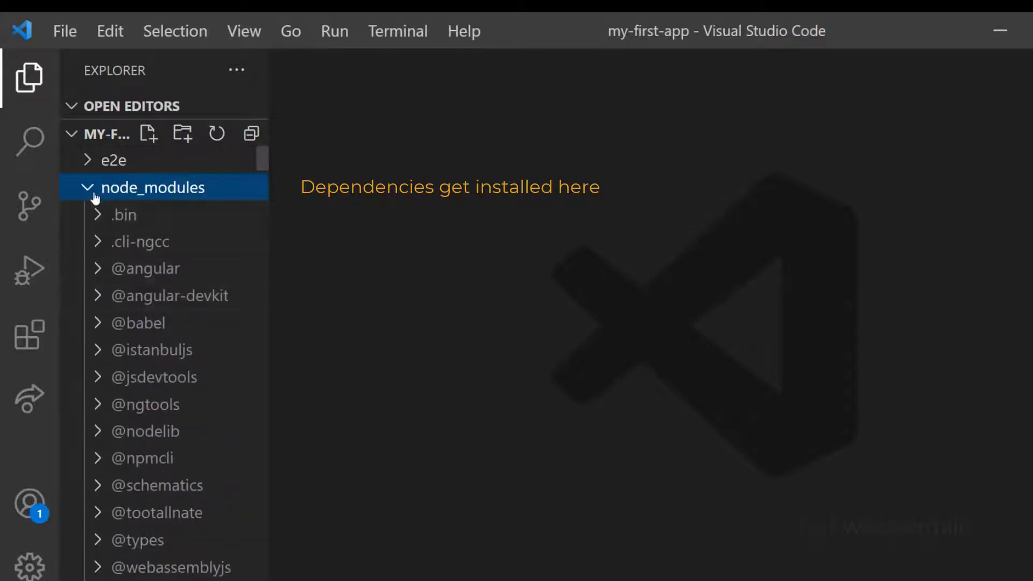
left_click(153, 187)
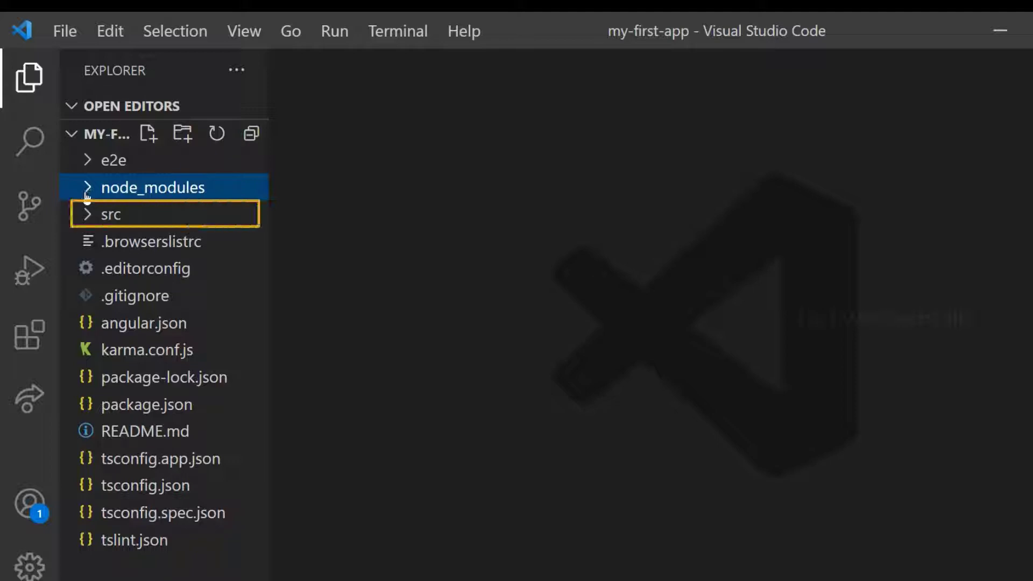
left_click(111, 214)
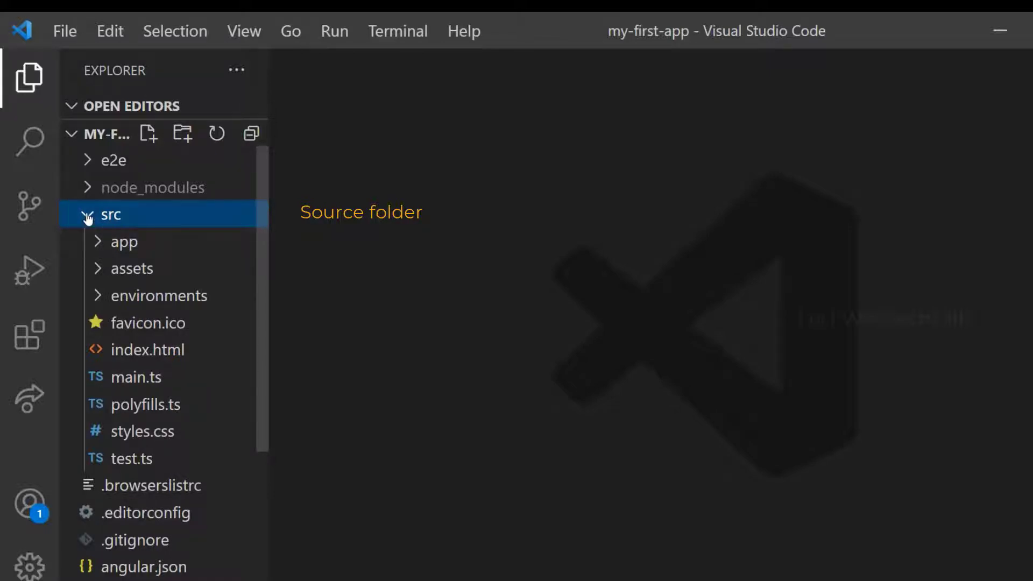
left_click(111, 214)
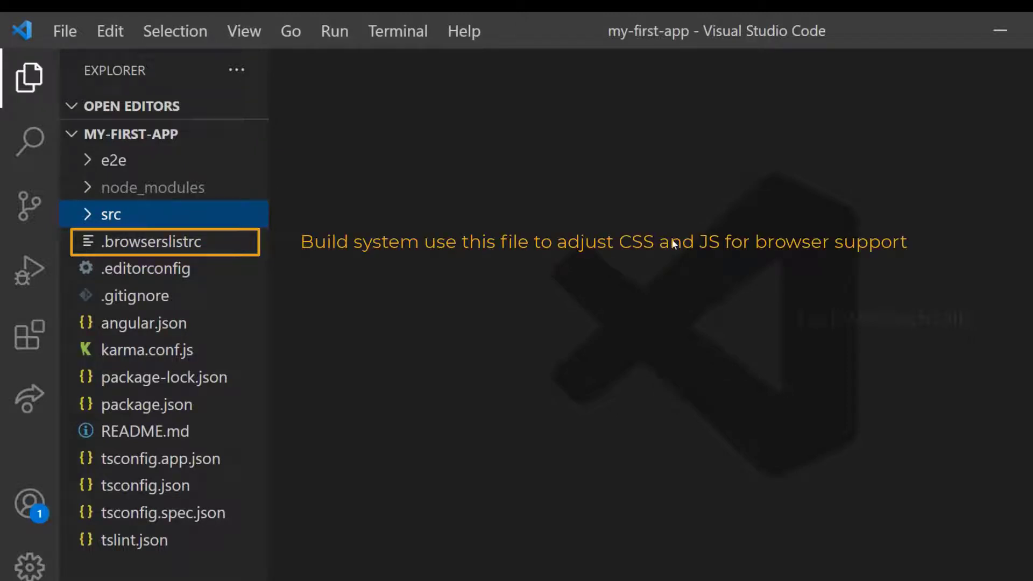
mouse_move(235, 303)
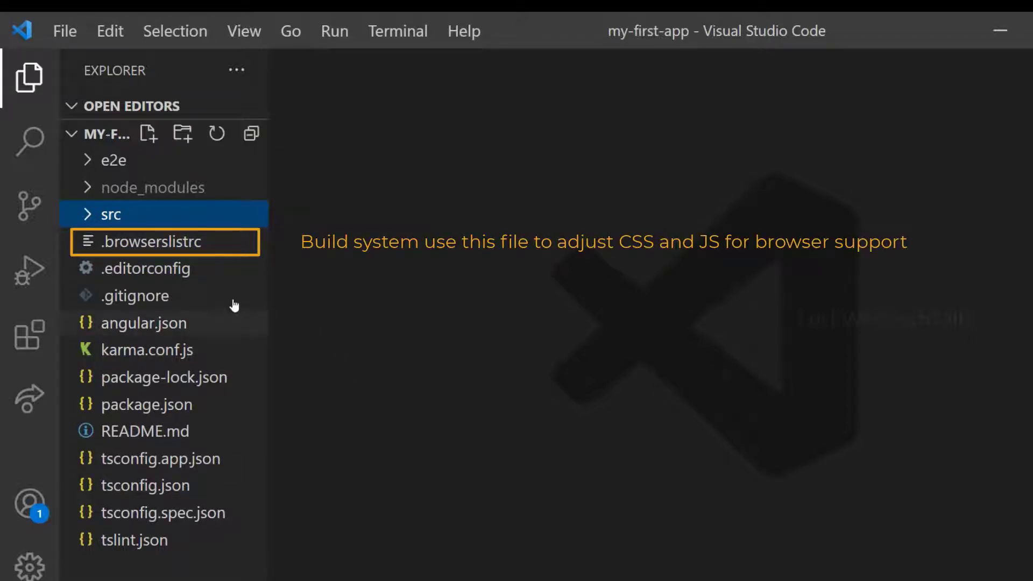
Step: Open .browserslistrc, .editorconfig and .gitignore in turn, scrolling through the .gitignore rules
double_click(161, 241)
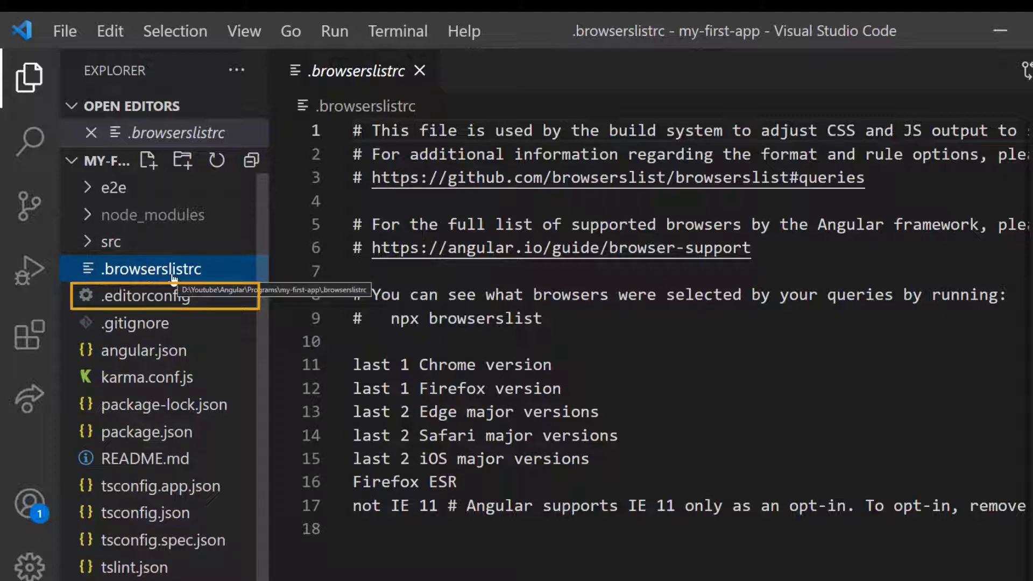
left_click(151, 296)
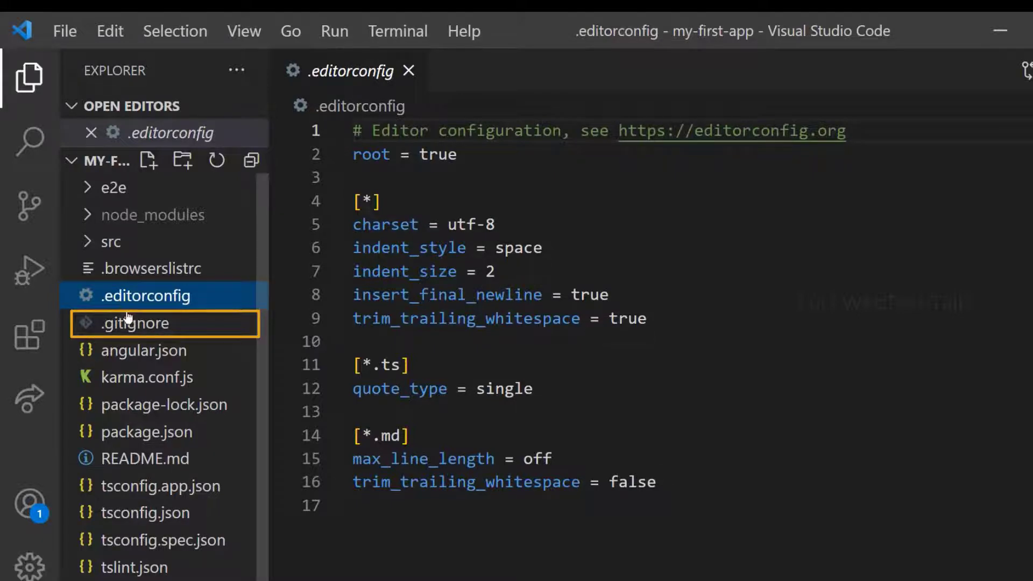
left_click(136, 323)
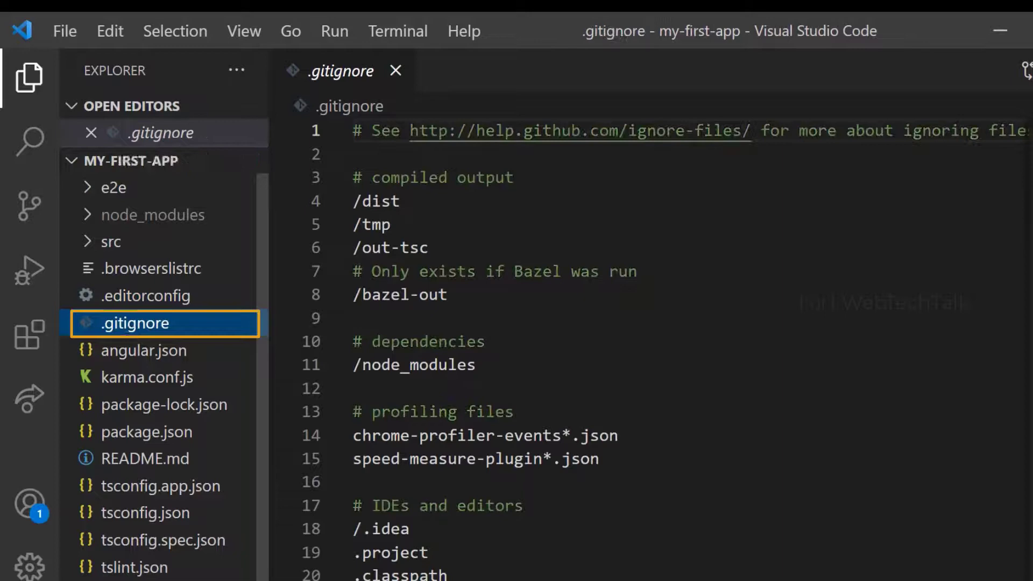
scroll("down", 3)
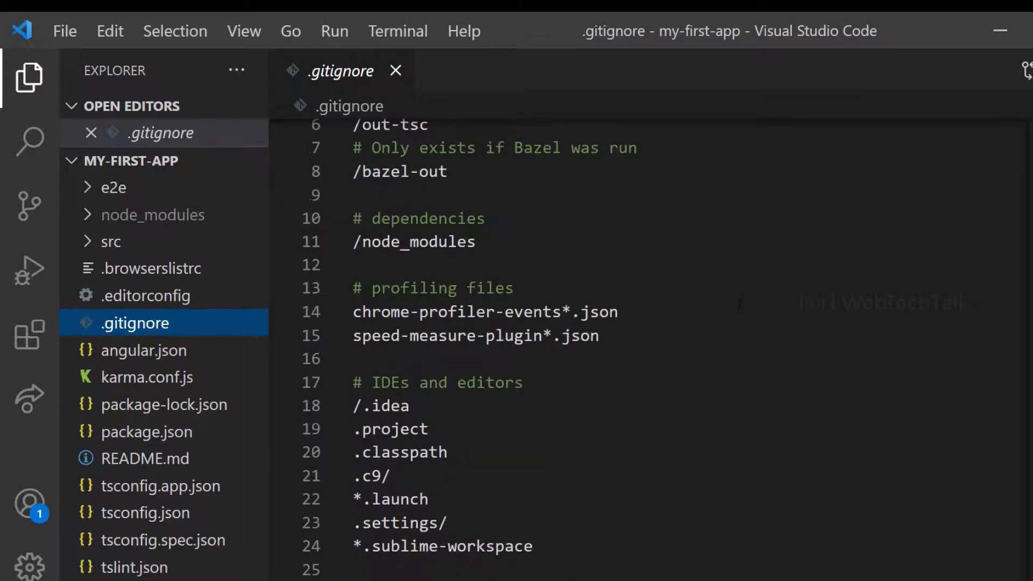
Step: Scroll through angular.json's build configuration and options for my-first-app
scroll("up", 3)
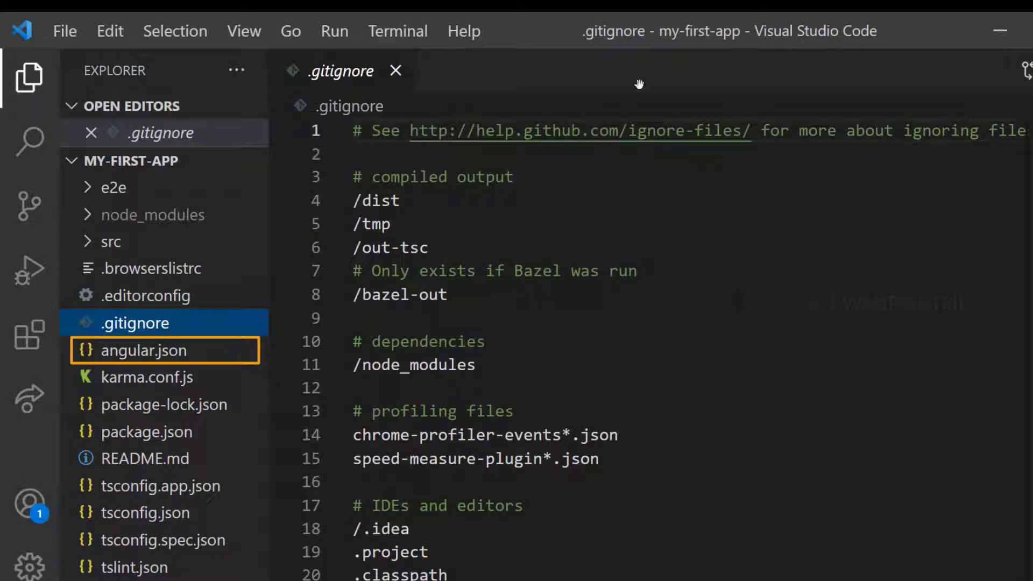
mouse_move(253, 402)
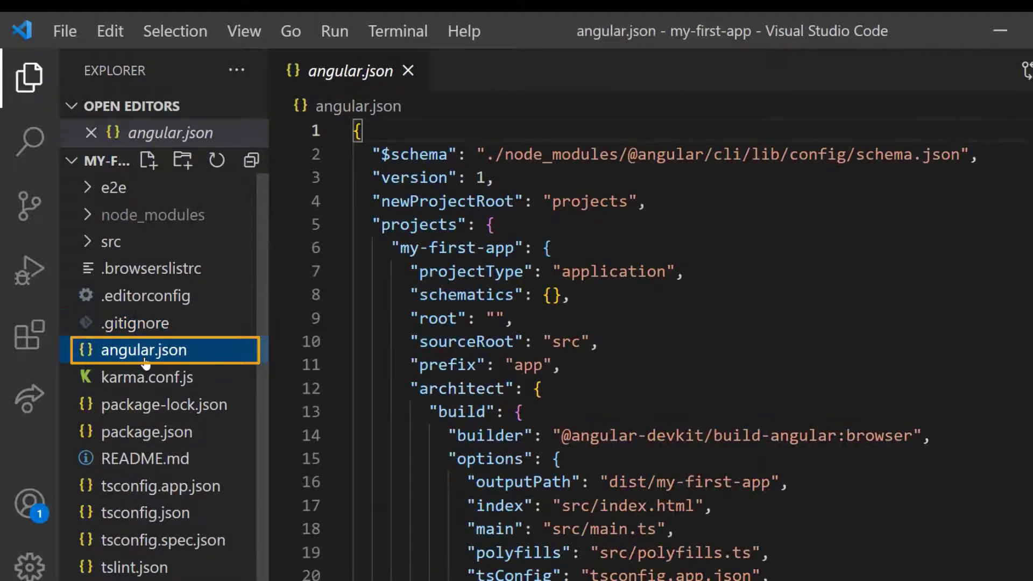
scroll("down", 3)
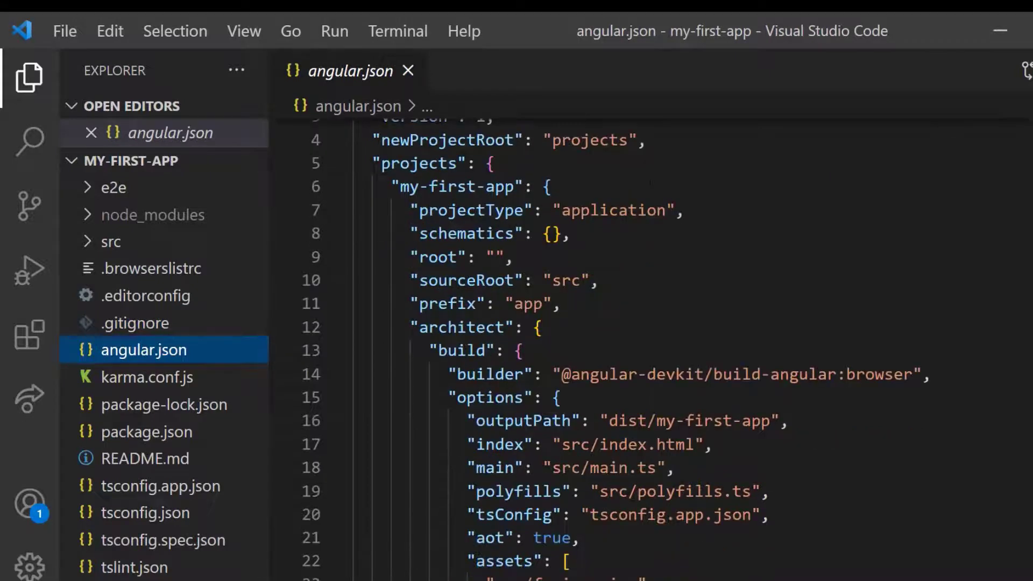
scroll("down", 3)
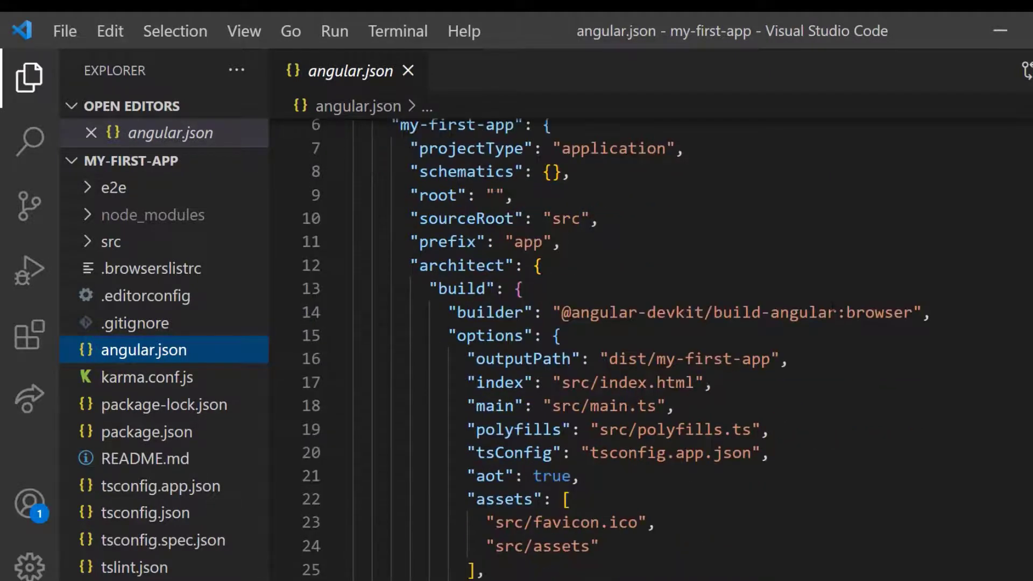
scroll("down", 3)
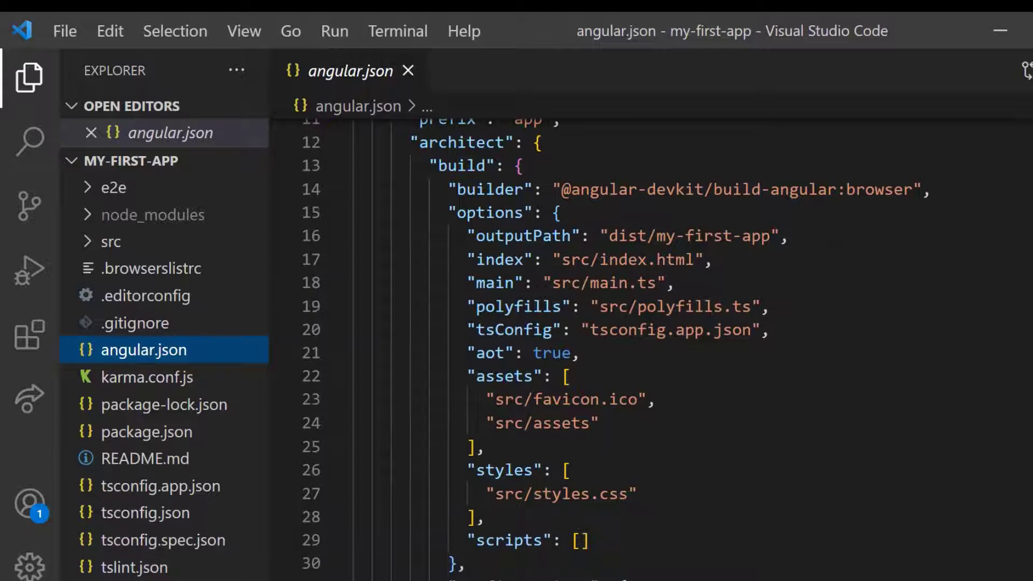
scroll("down", 3)
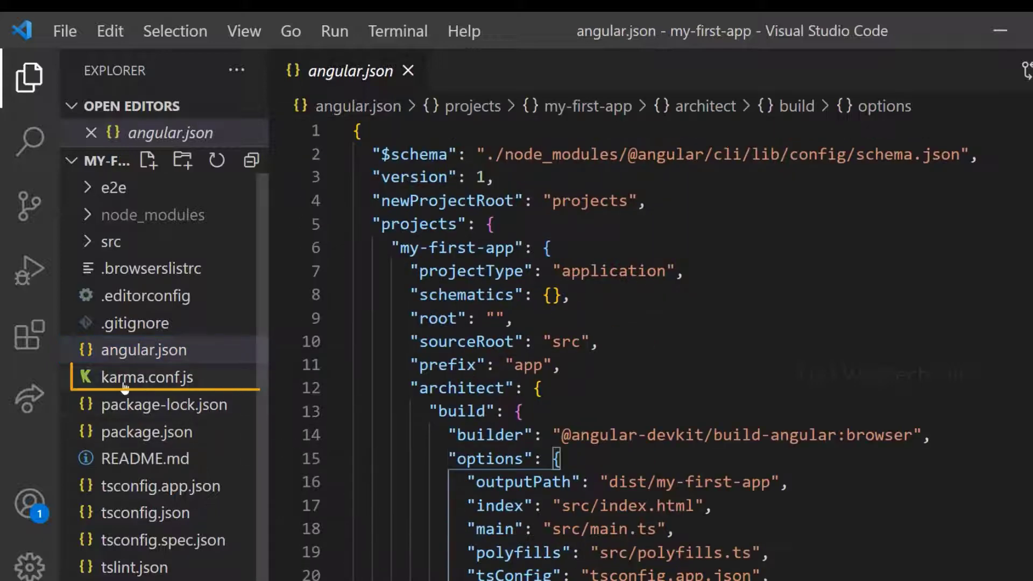
Step: Open karma.conf.js, package-lock.json and package.json, scrolling through package.json
left_click(147, 377)
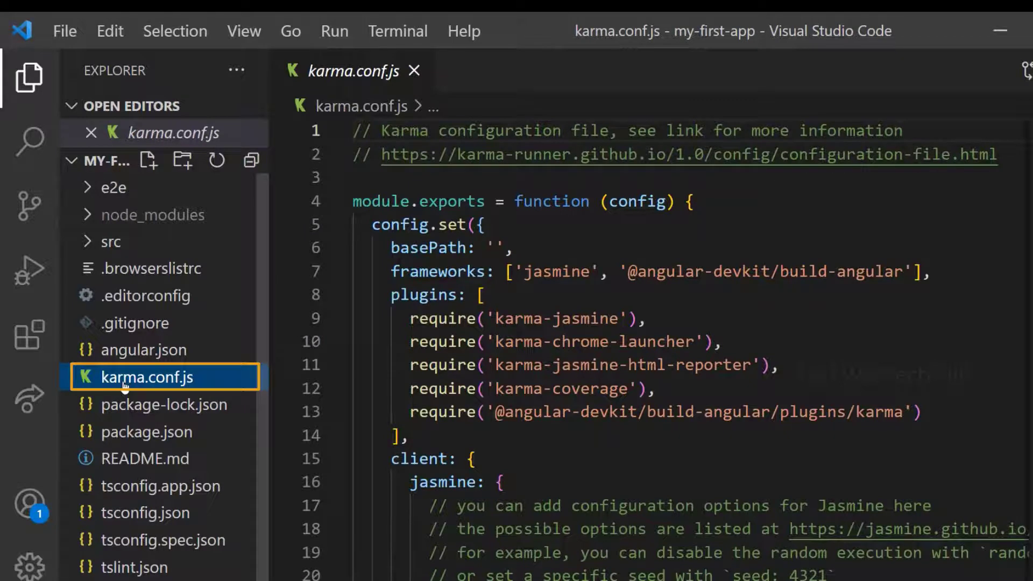
left_click(164, 404)
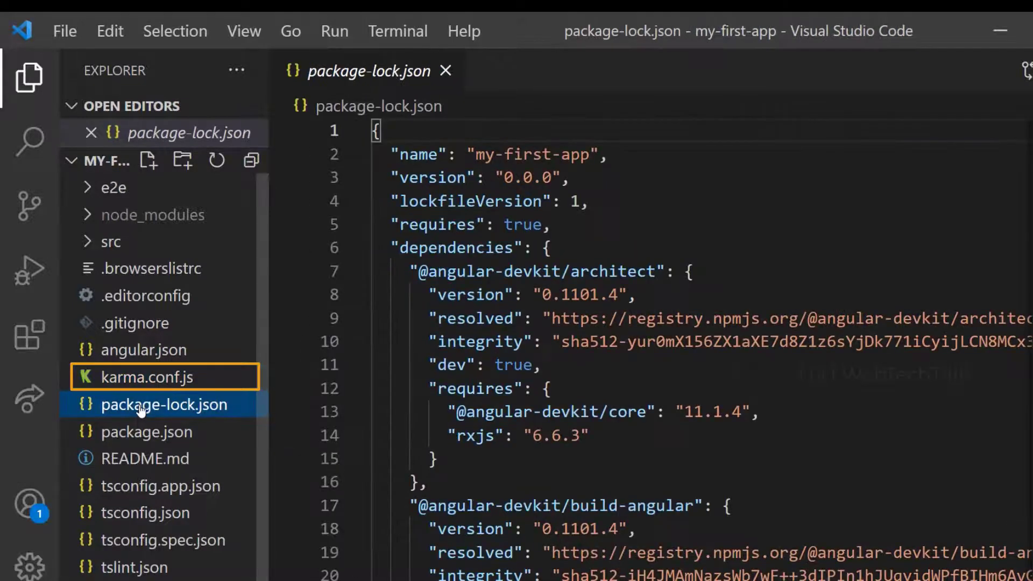
left_click(147, 431)
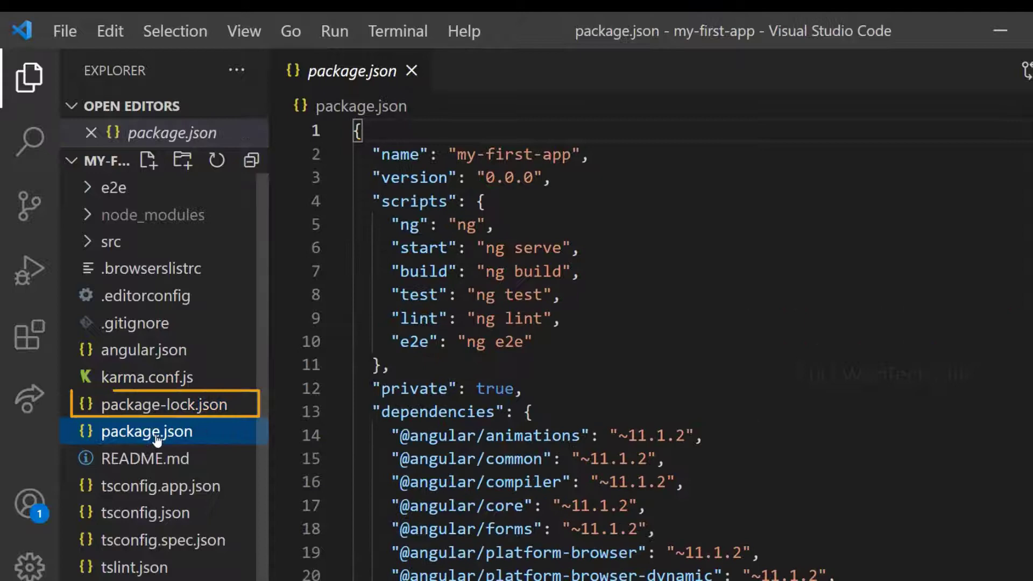
left_click(148, 431)
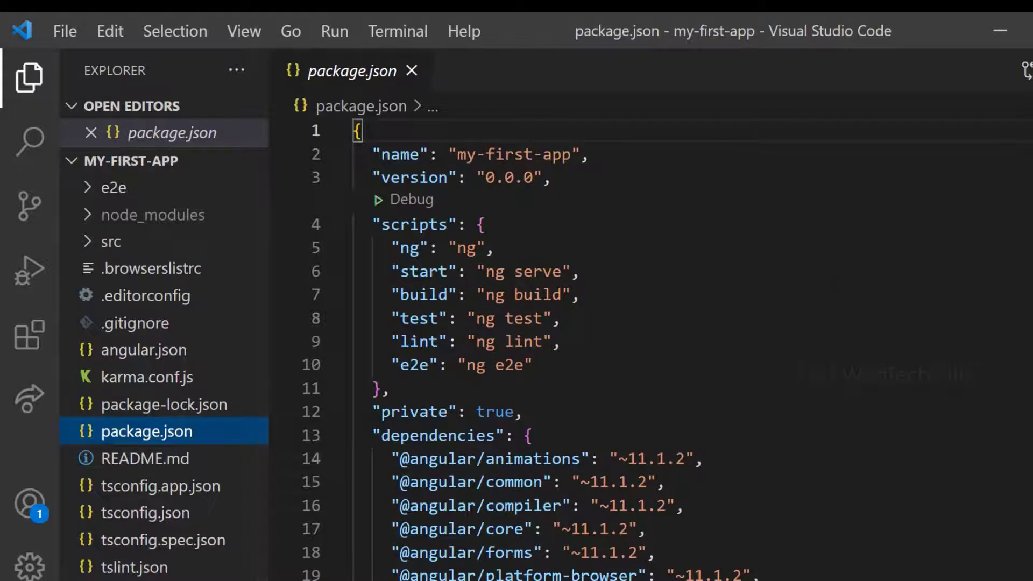
scroll("down", 3)
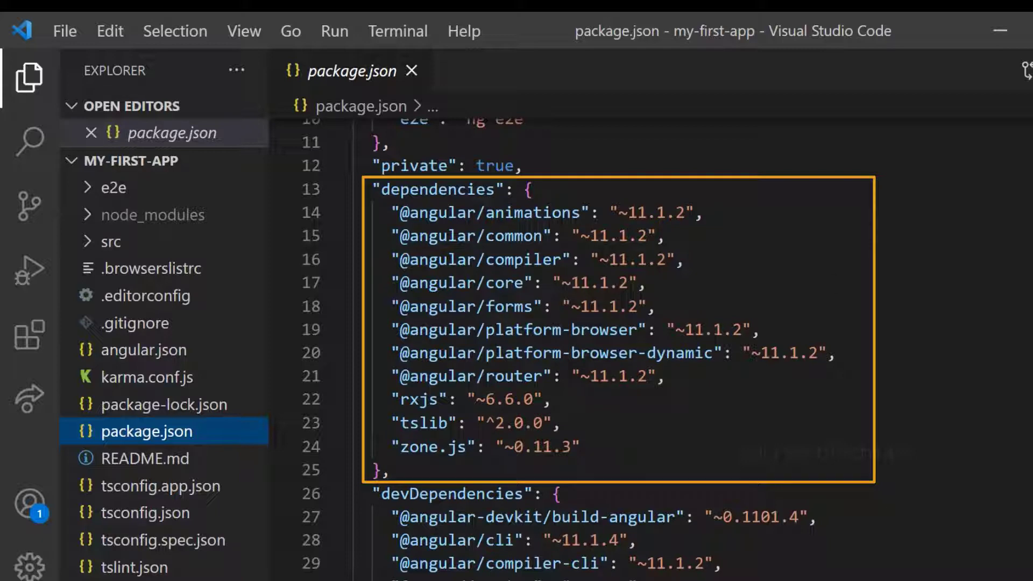
Step: Scroll through package-lock.json's locked versions, then return to package.json
left_click(165, 404)
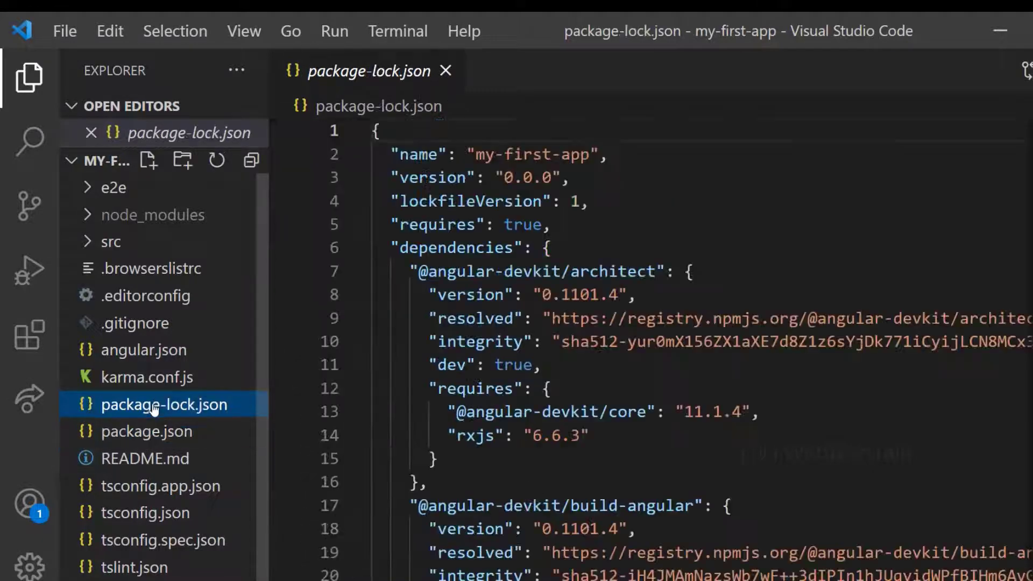
scroll("down", 3)
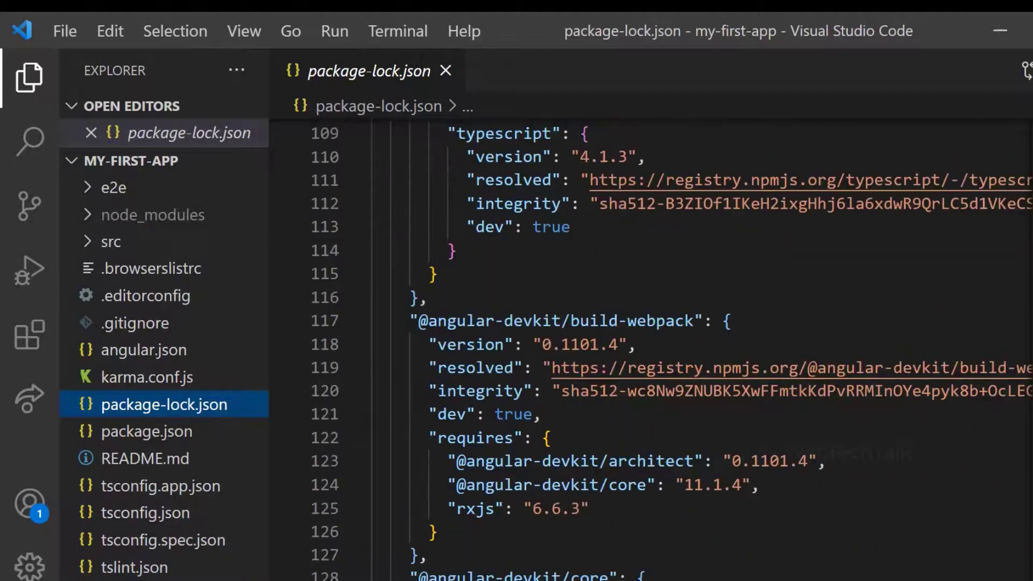
scroll("down", 3)
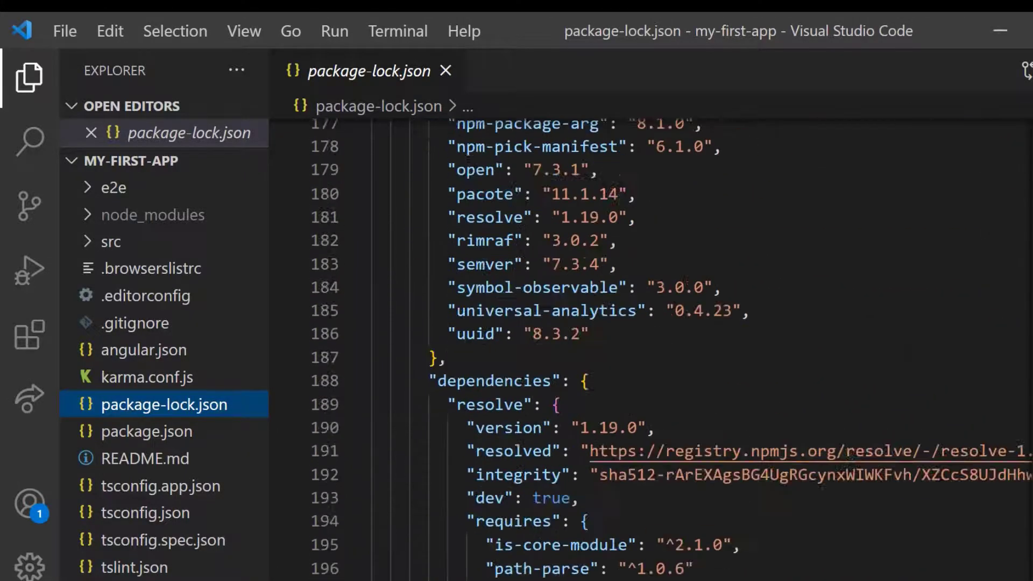
scroll("down", 3)
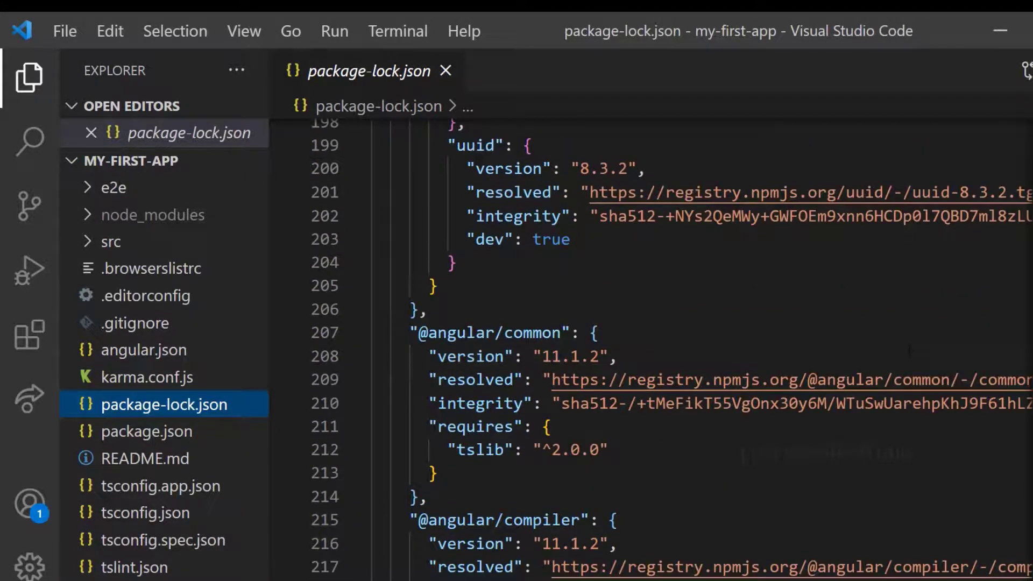
scroll("down", 3)
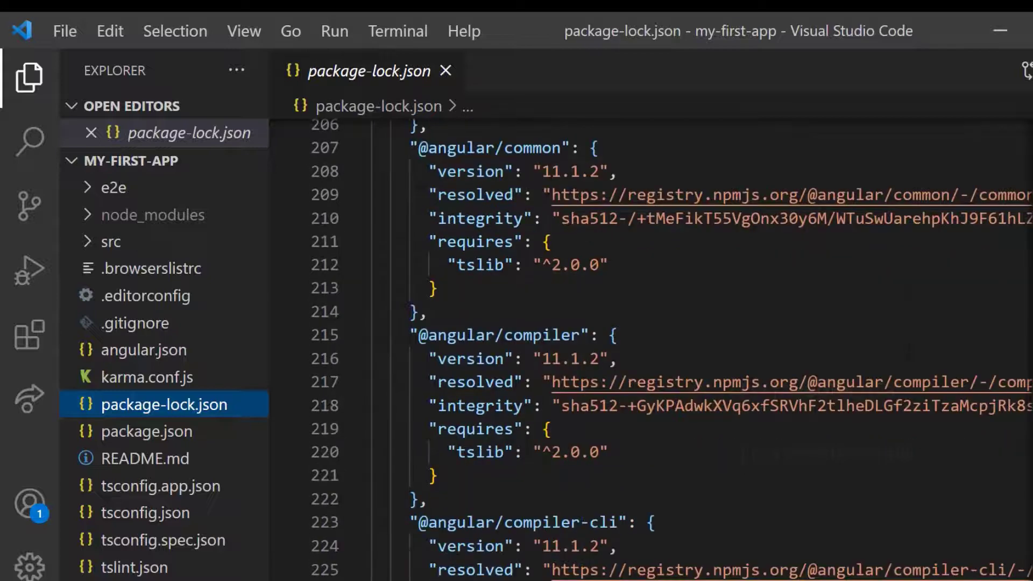
left_click(146, 431)
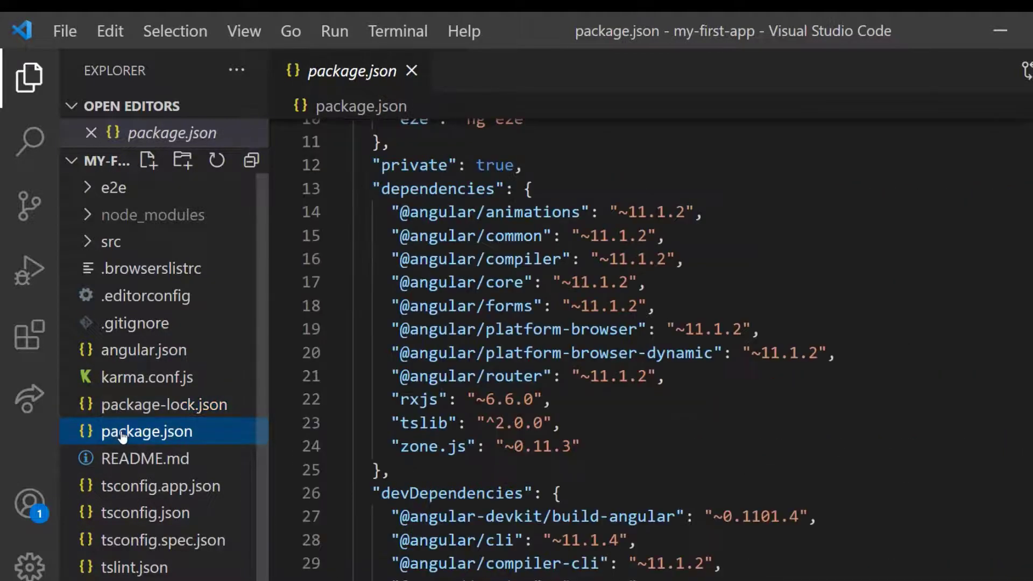
mouse_move(153, 464)
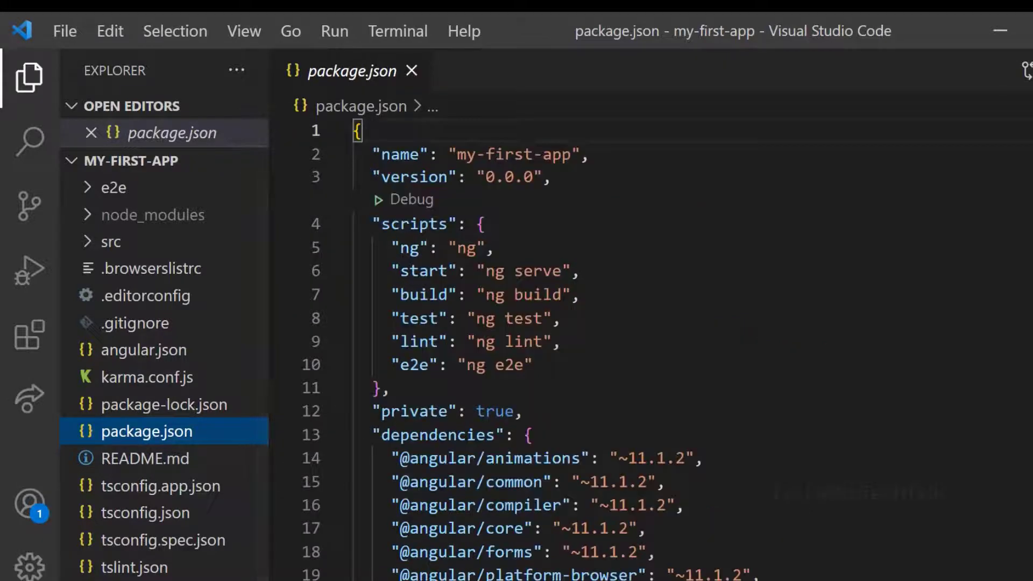
Step: Open README.md, tsconfig.app.json and tsconfig.json one after another
left_click(144, 458)
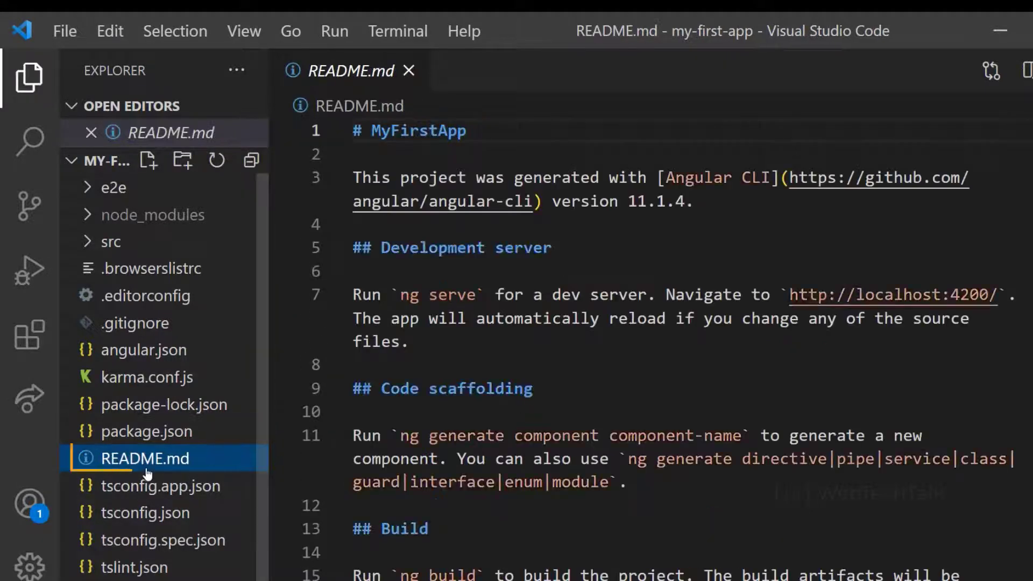
left_click(144, 458)
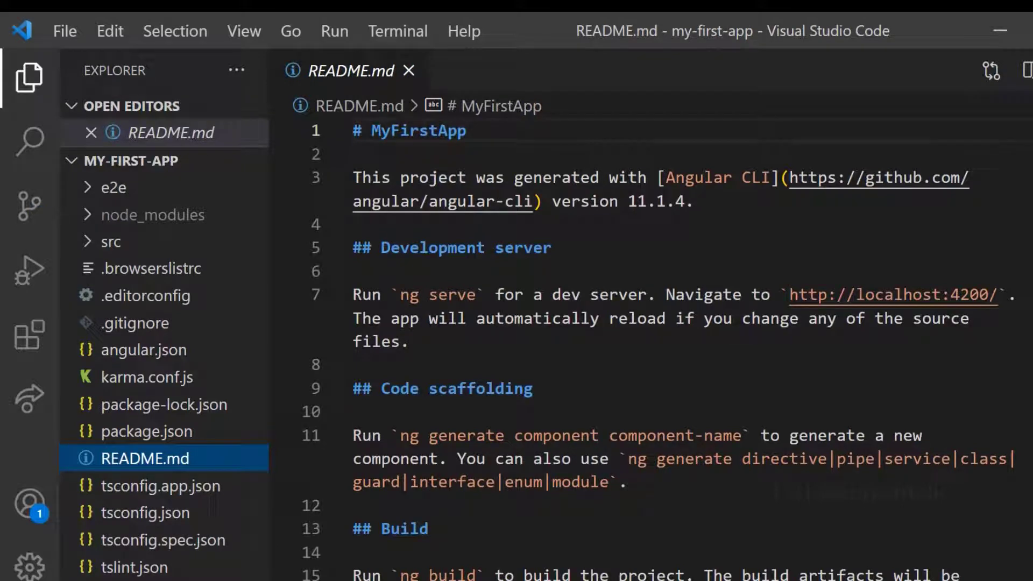
left_click(161, 486)
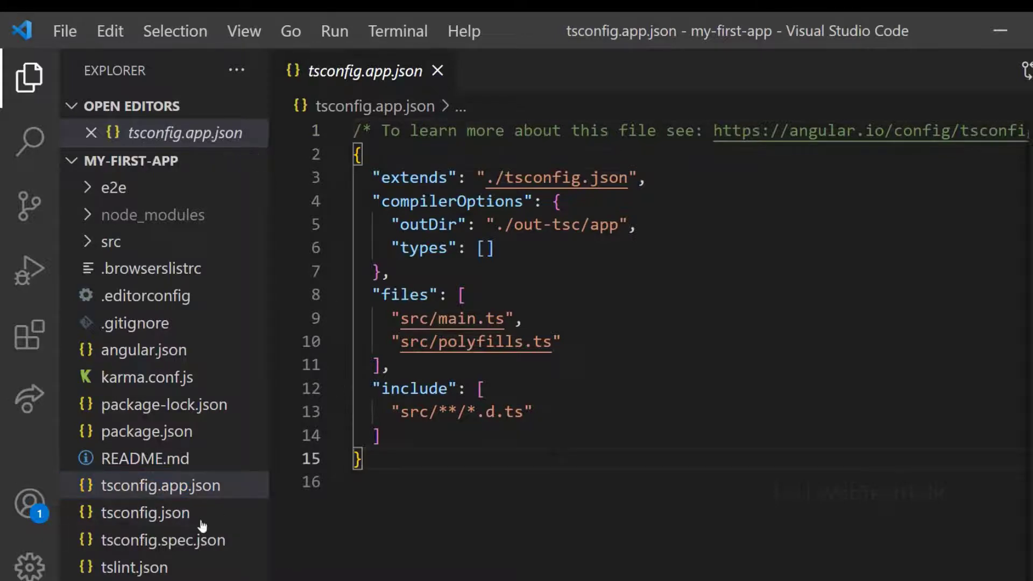
left_click(144, 513)
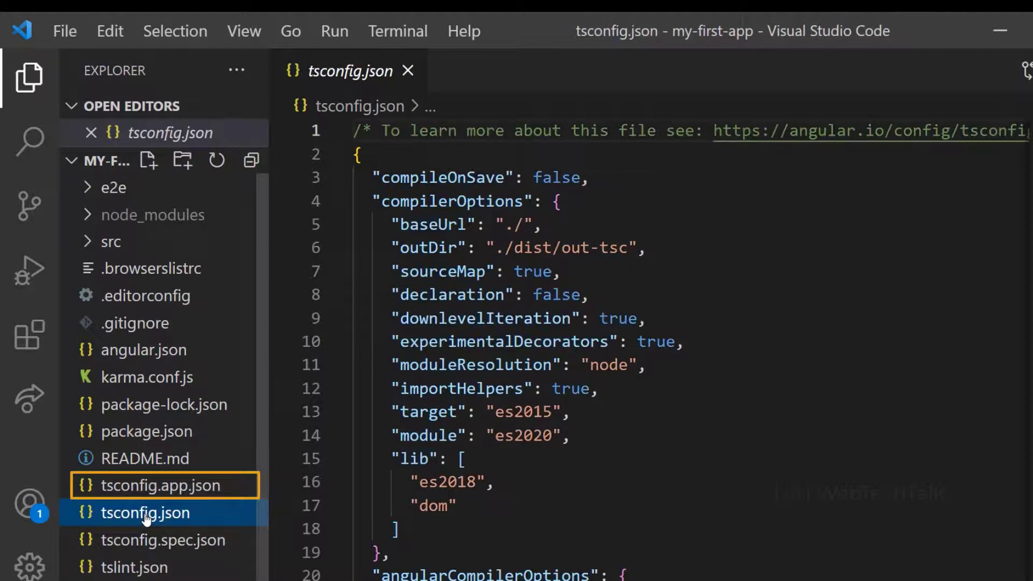
left_click(145, 512)
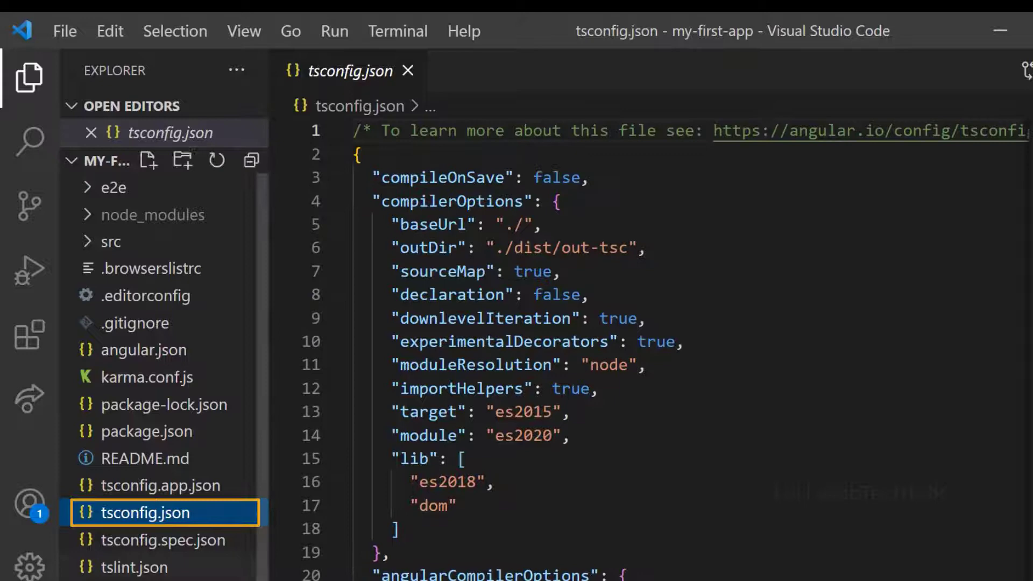
Step: Open tsconfig.spec.json, then pin tslint.json and scroll through its lint rules
left_click(163, 540)
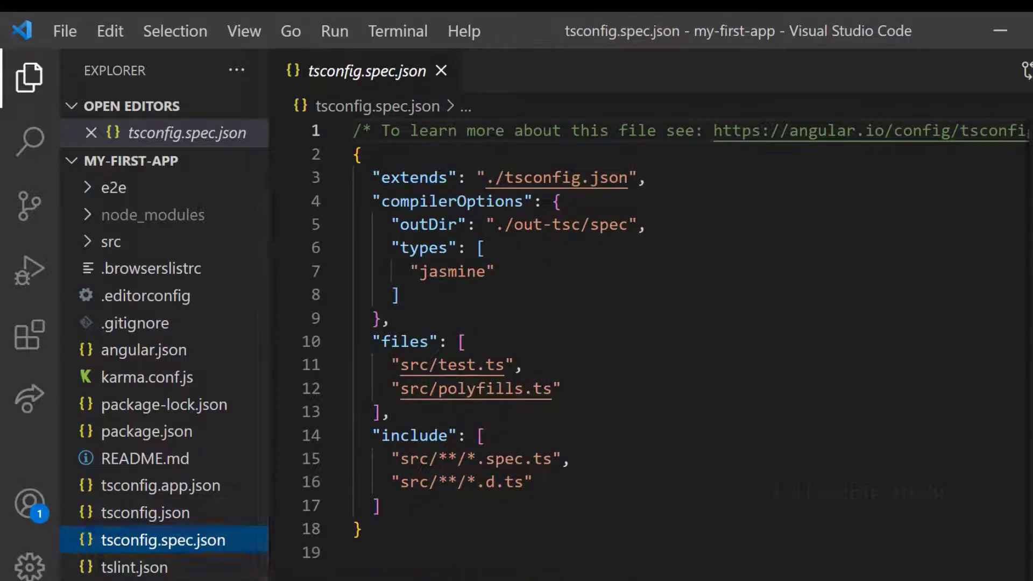
left_click(135, 566)
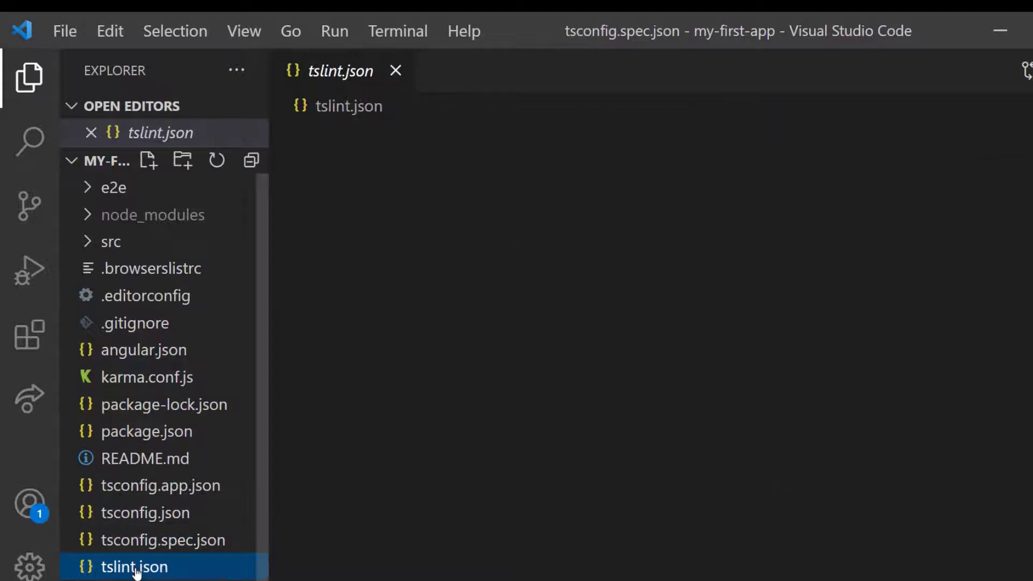
double_click(135, 567)
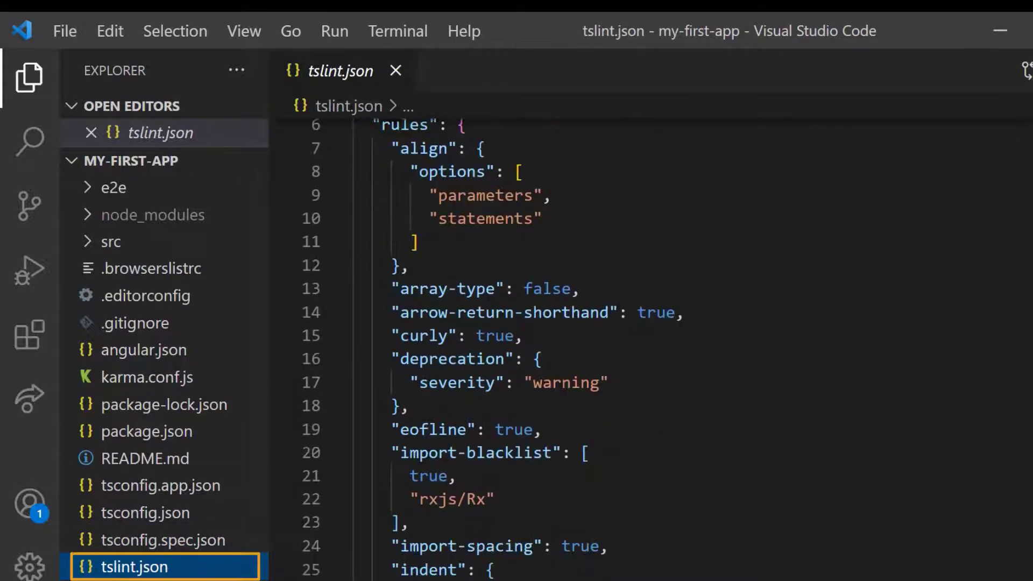
scroll("down", 3)
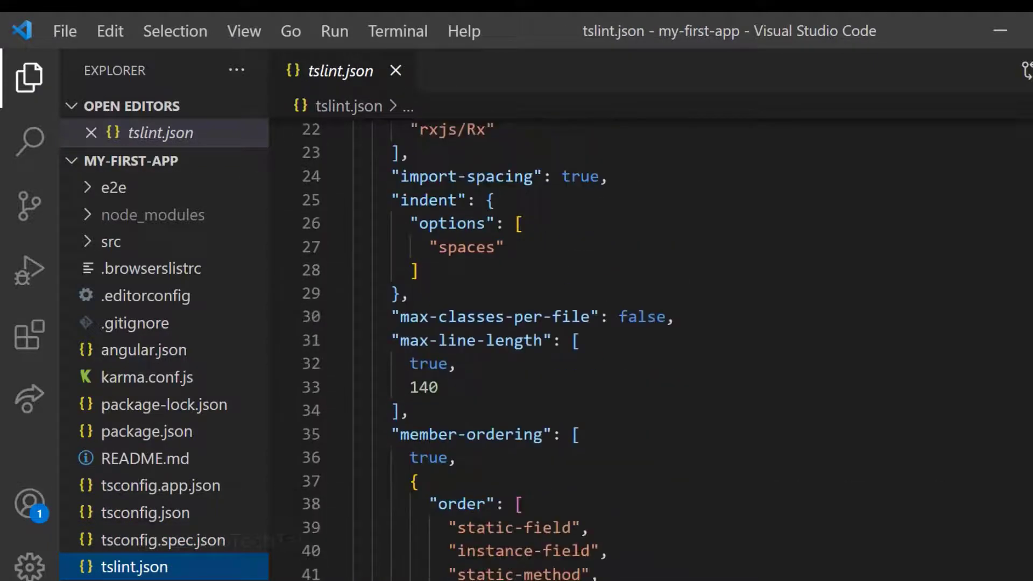
scroll("up", 3)
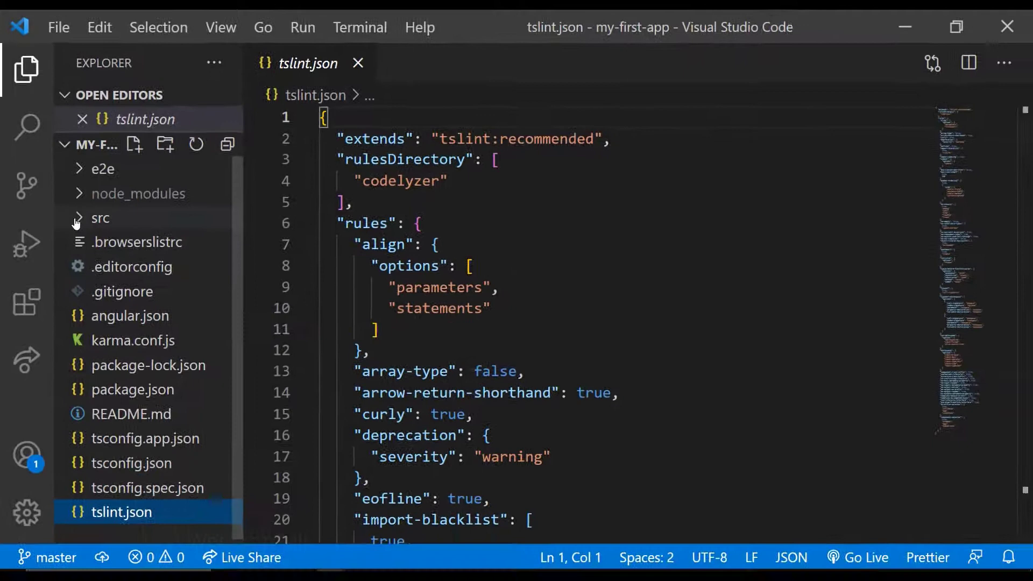
Step: Expand src/app and open app.component.html, app.component.spec.ts, app.component.ts and app.module.ts
left_click(100, 218)
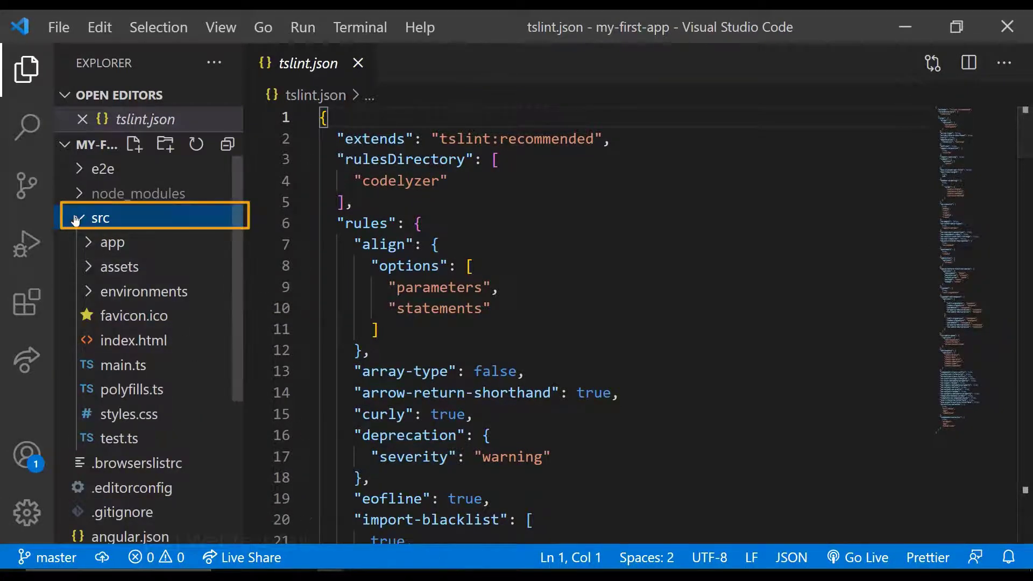
left_click(100, 217)
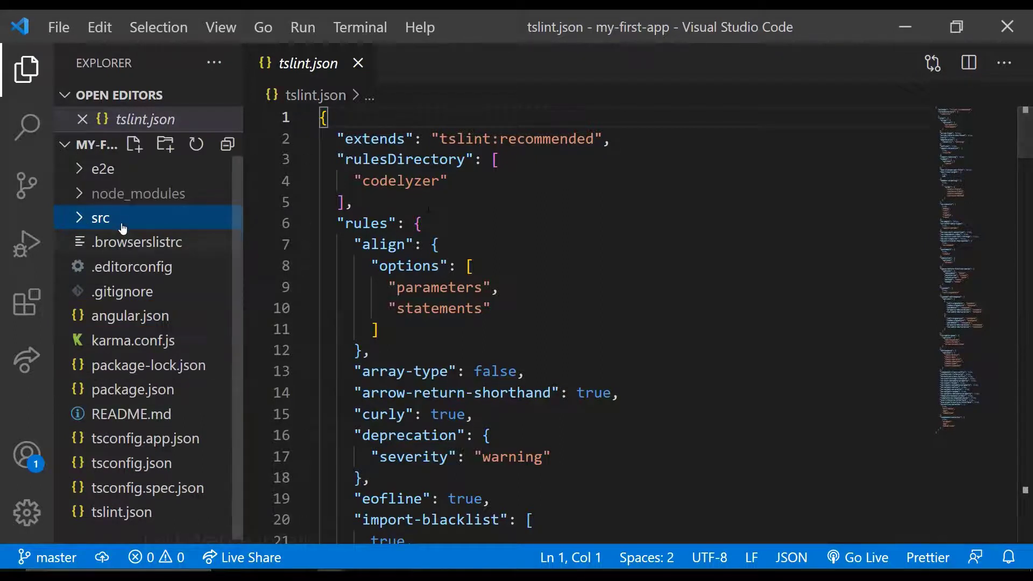
left_click(99, 217)
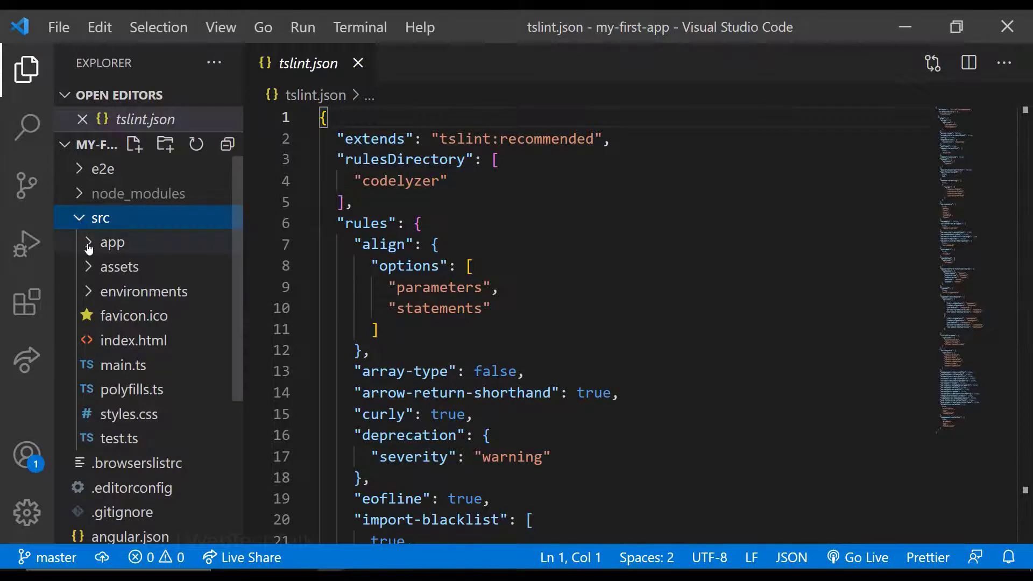
left_click(112, 243)
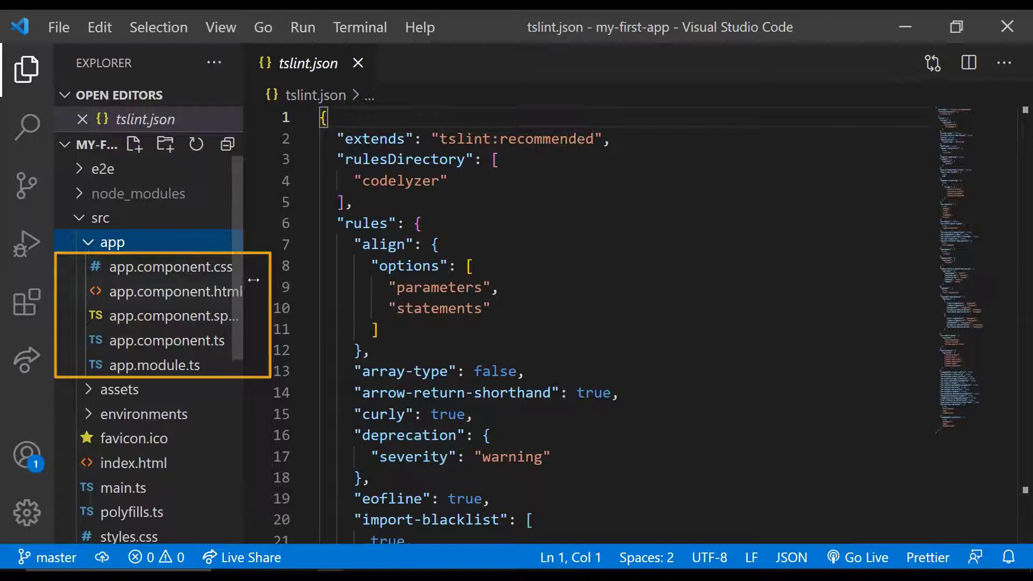
left_click(176, 291)
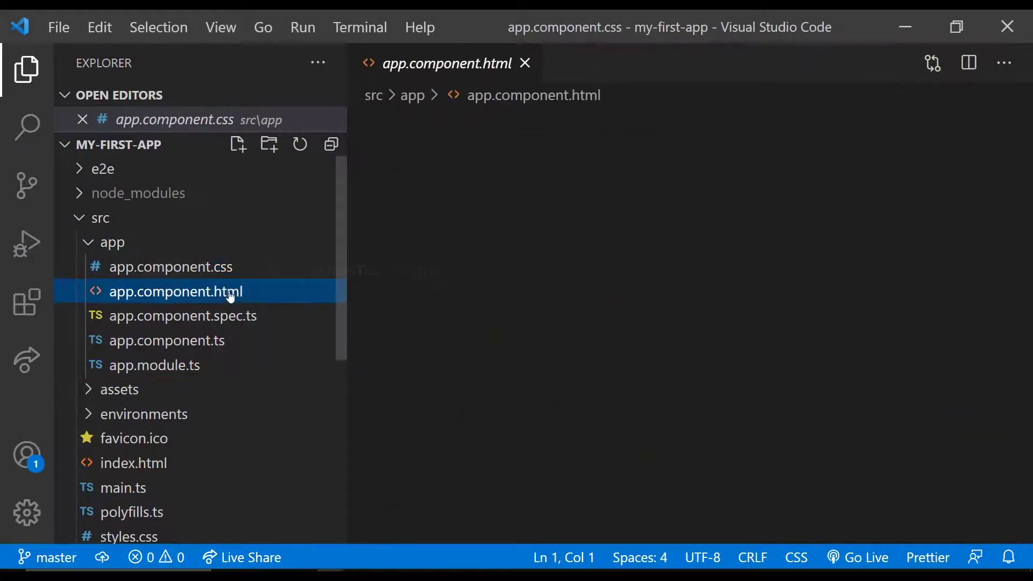
left_click(183, 315)
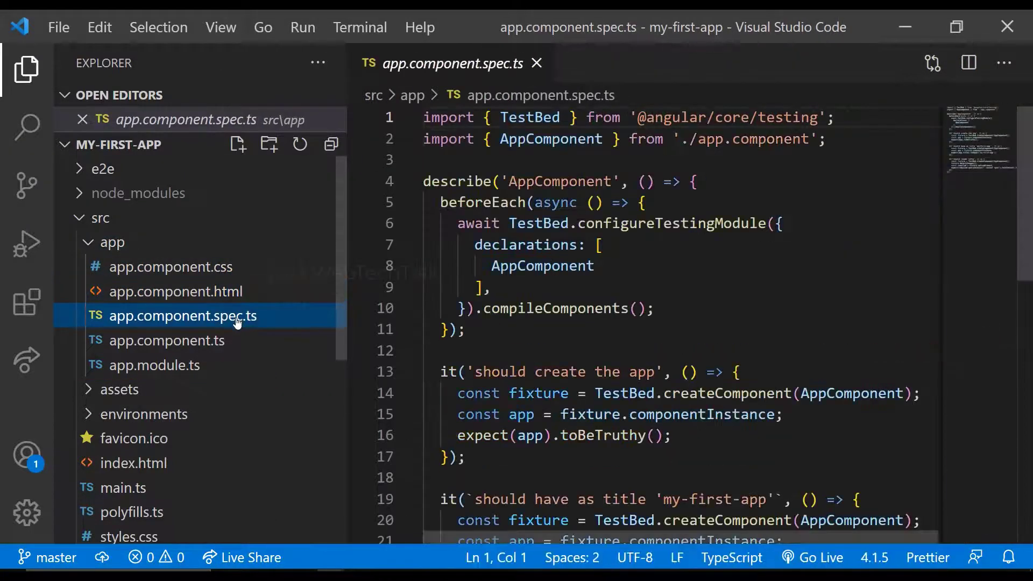
left_click(166, 340)
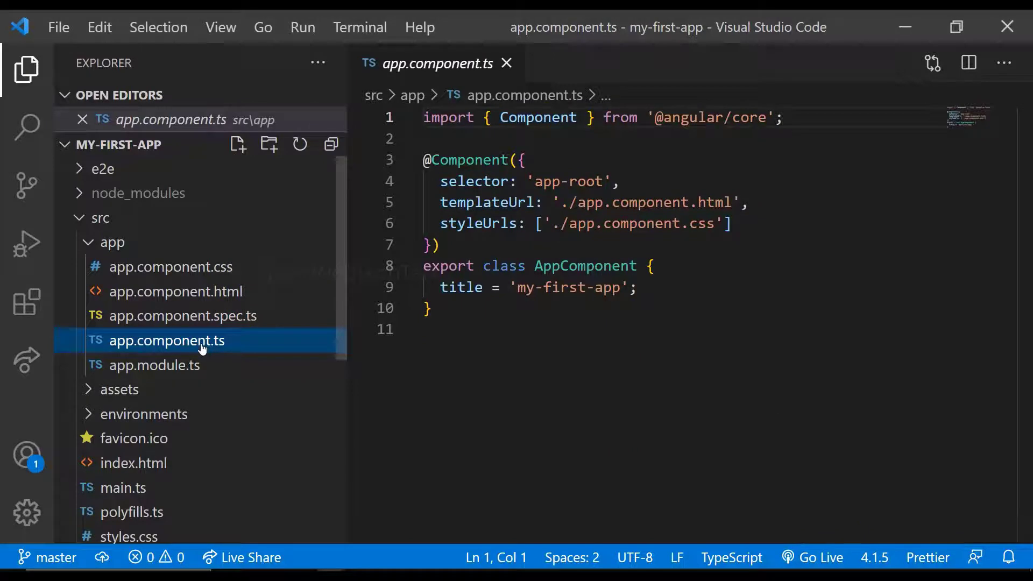
left_click(155, 365)
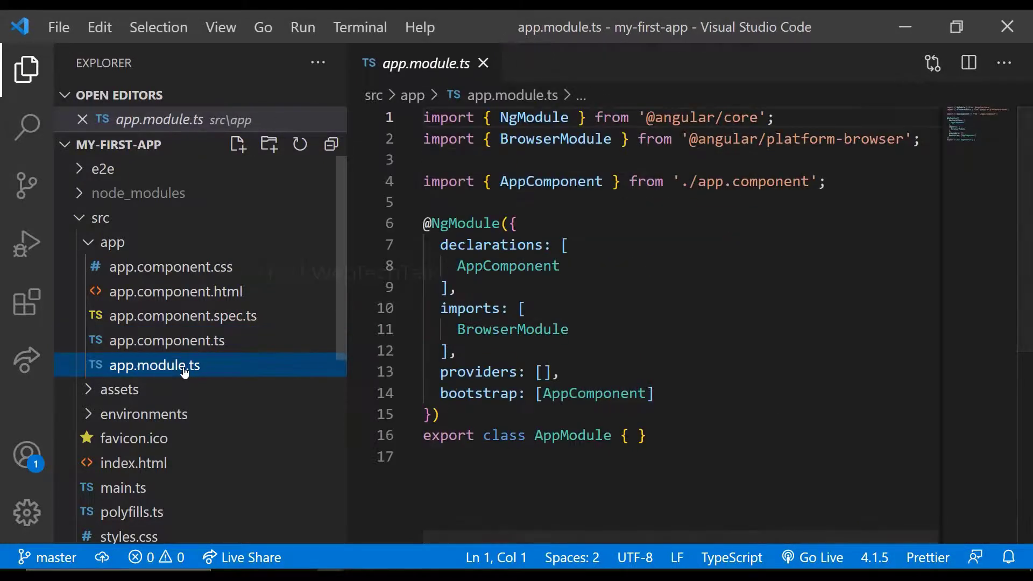
Step: Collapse the app folder and expand assets to reveal its .gitkeep file
left_click(111, 241)
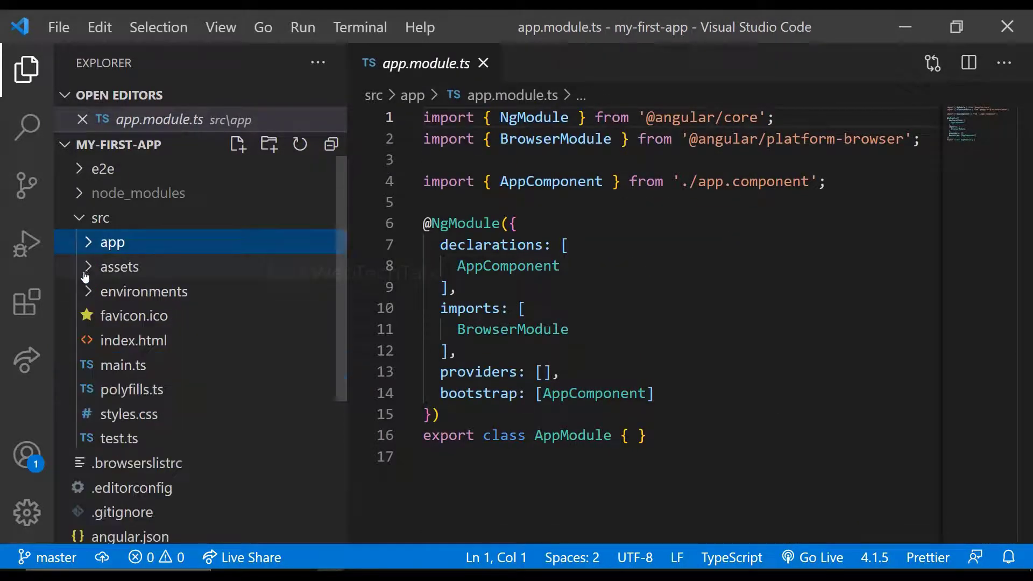
left_click(119, 266)
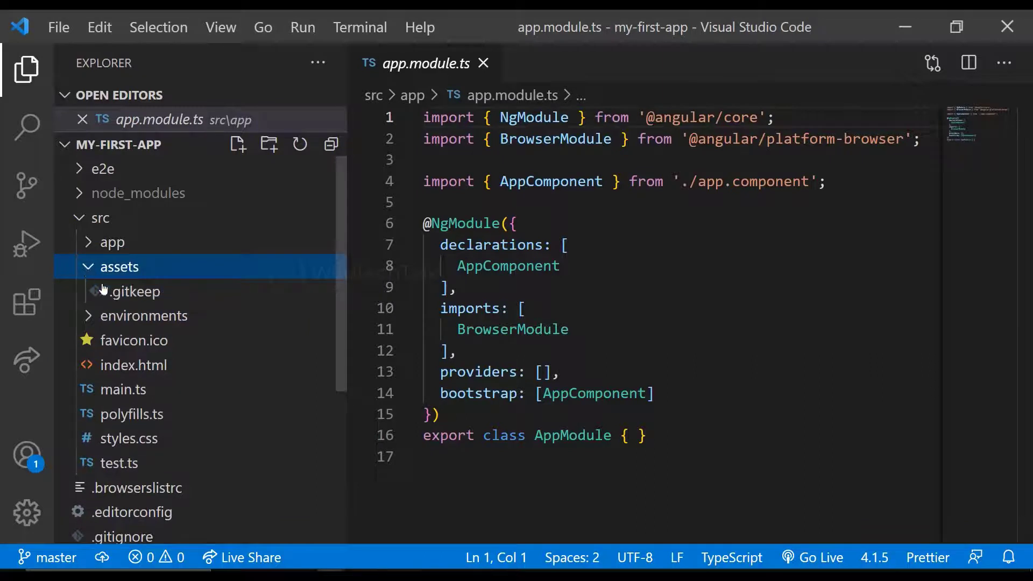
left_click(121, 267)
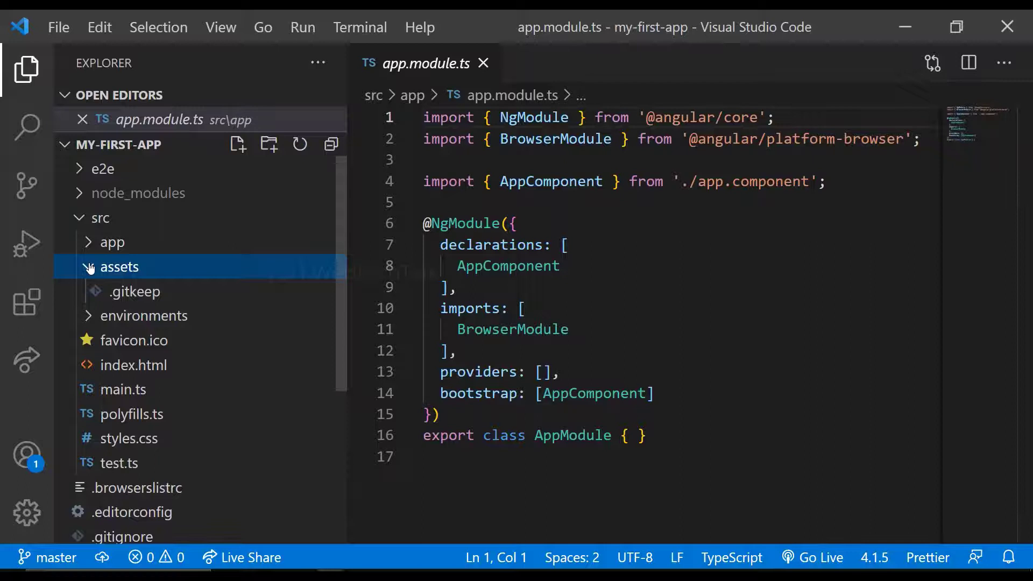
Step: Collapse assets and open main.ts, polyfills.ts, styles.css and test.ts, pinning test.ts
left_click(117, 266)
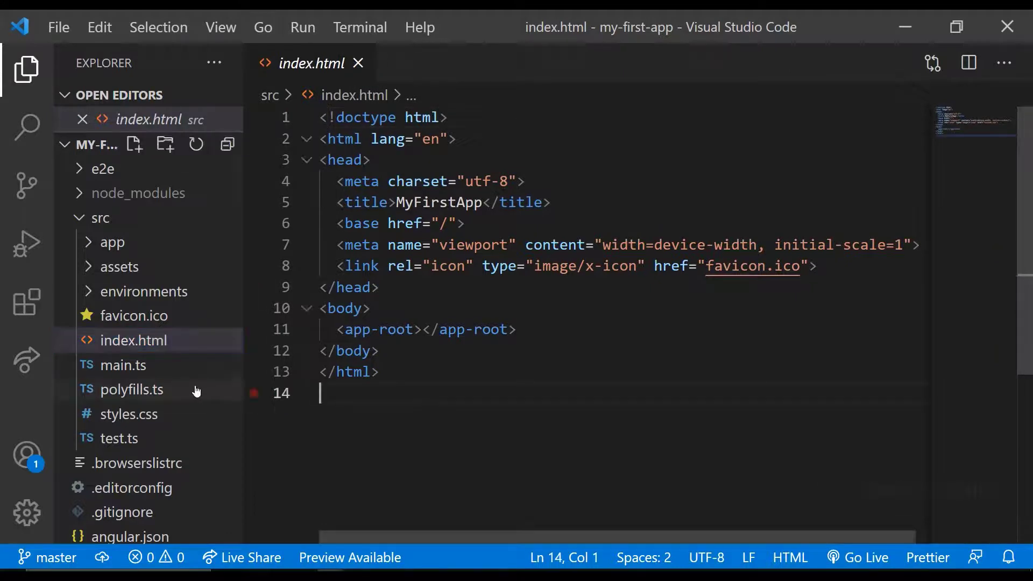
left_click(121, 365)
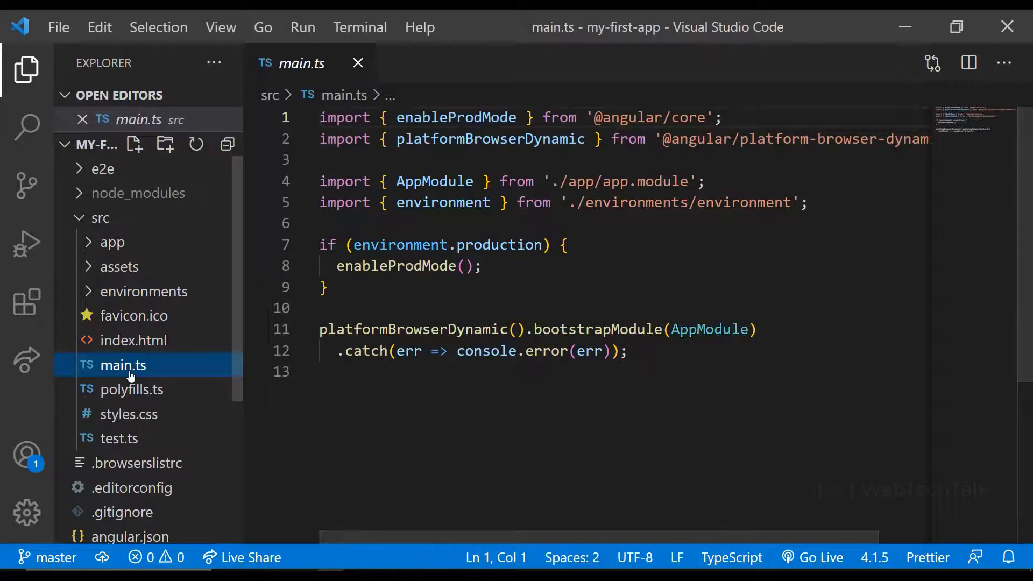
left_click(128, 389)
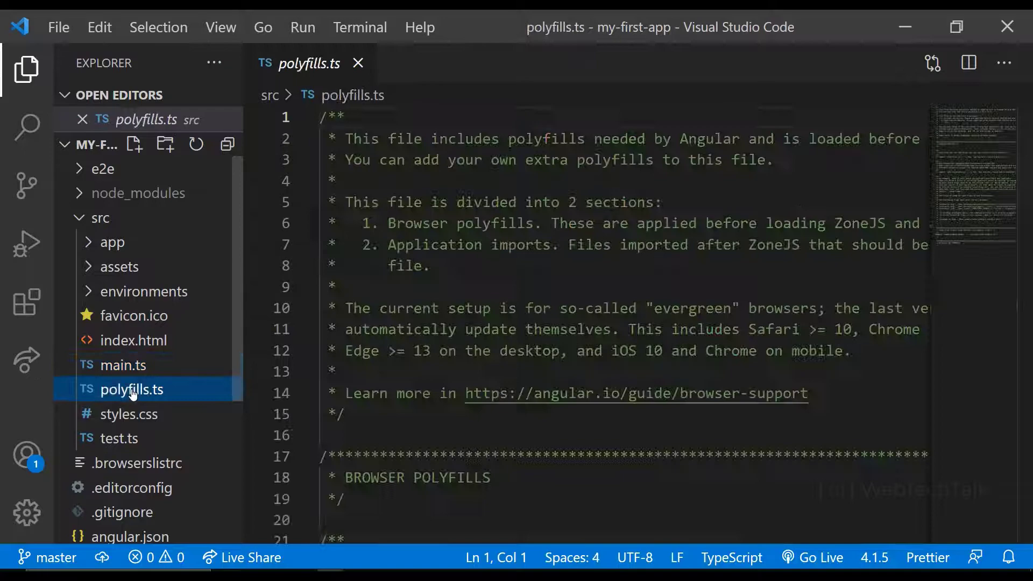
scroll("down", 3)
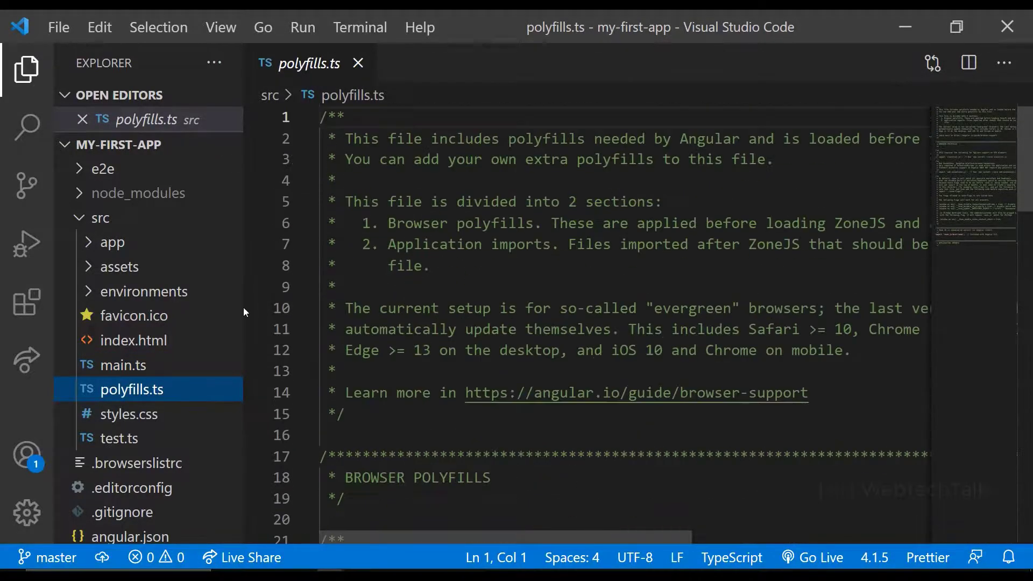
left_click(129, 413)
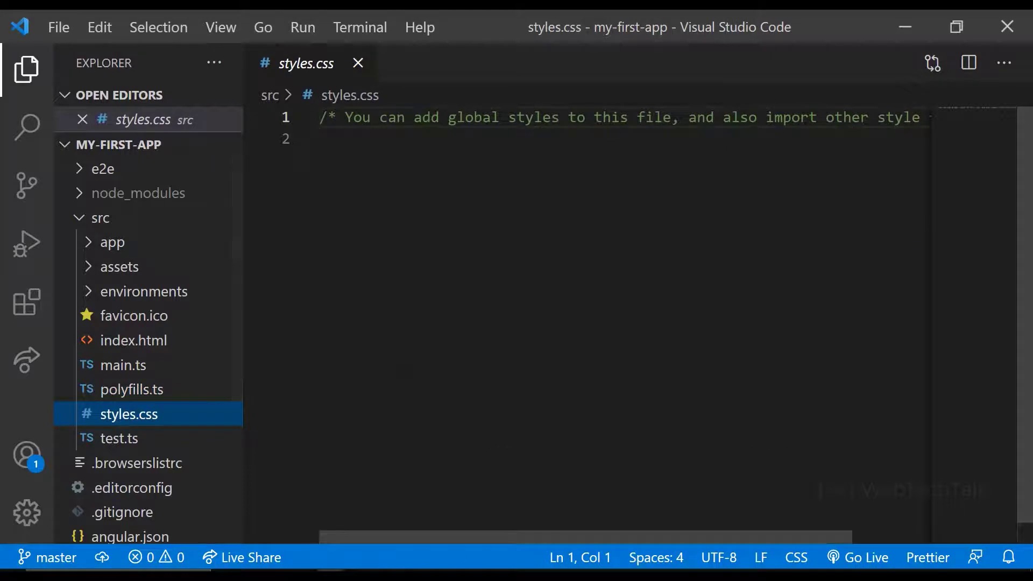
left_click(120, 438)
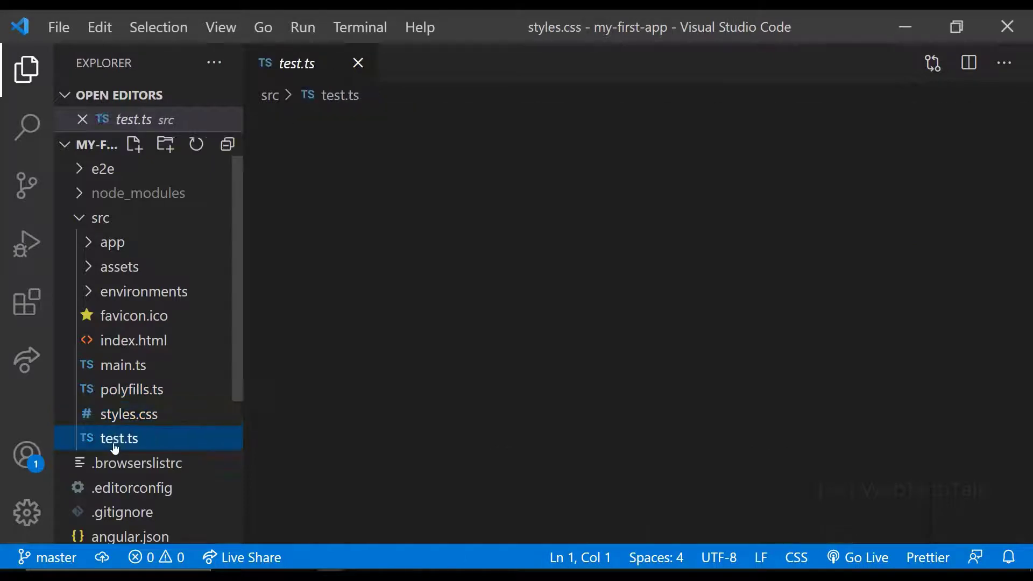
double_click(118, 438)
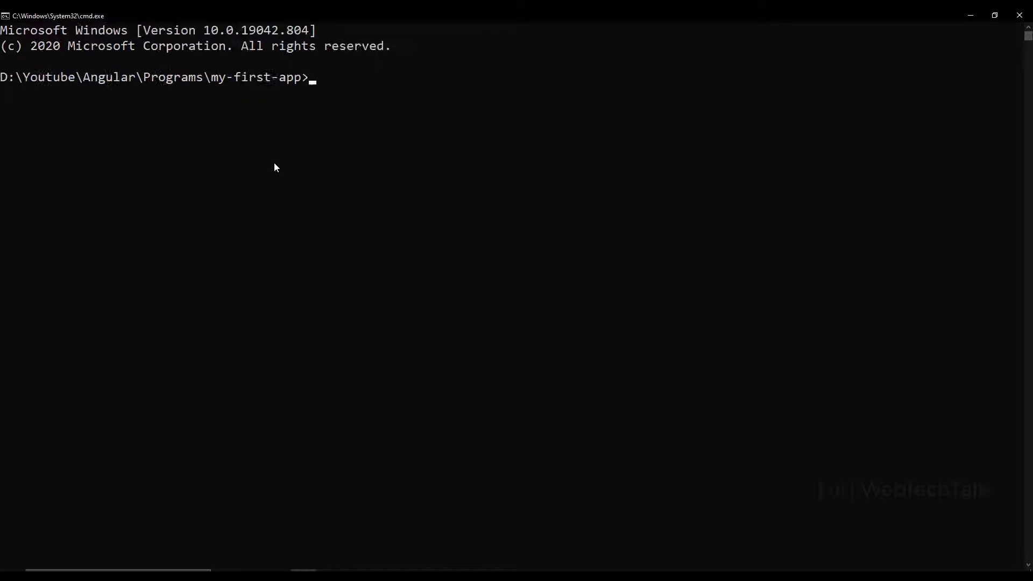
Step: Serve the app from cmd, make app.component.html an 'Updated contents' h1, and switch to Chrome
type("n")
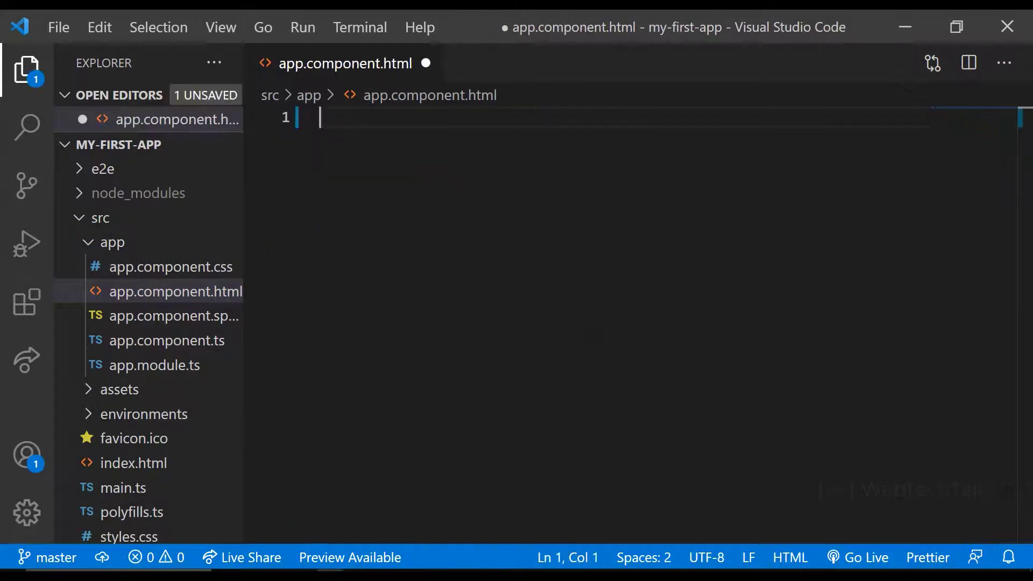
type("<h1>Updated contents</h1>")
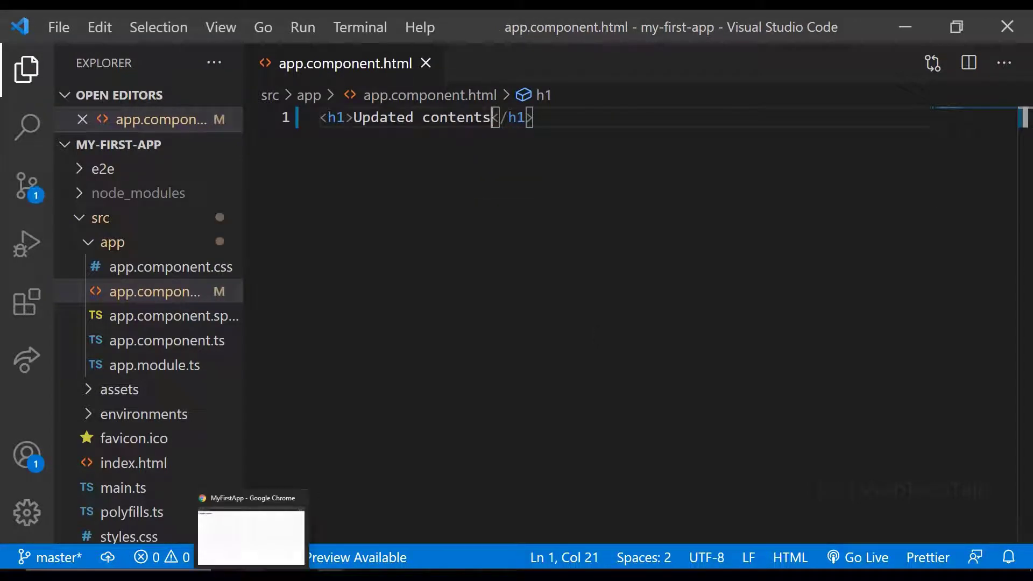
left_click(250, 534)
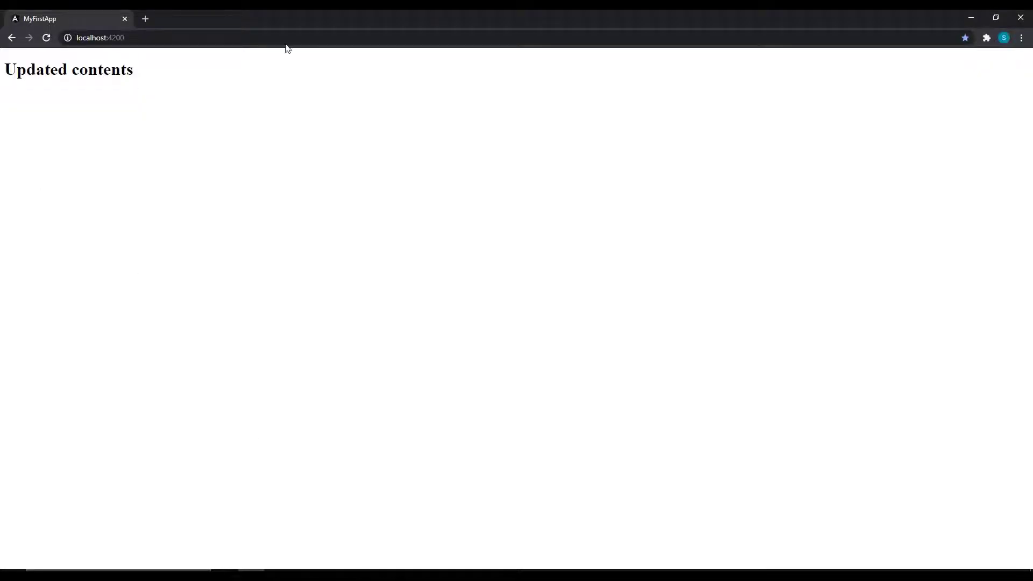
mouse_move(353, 358)
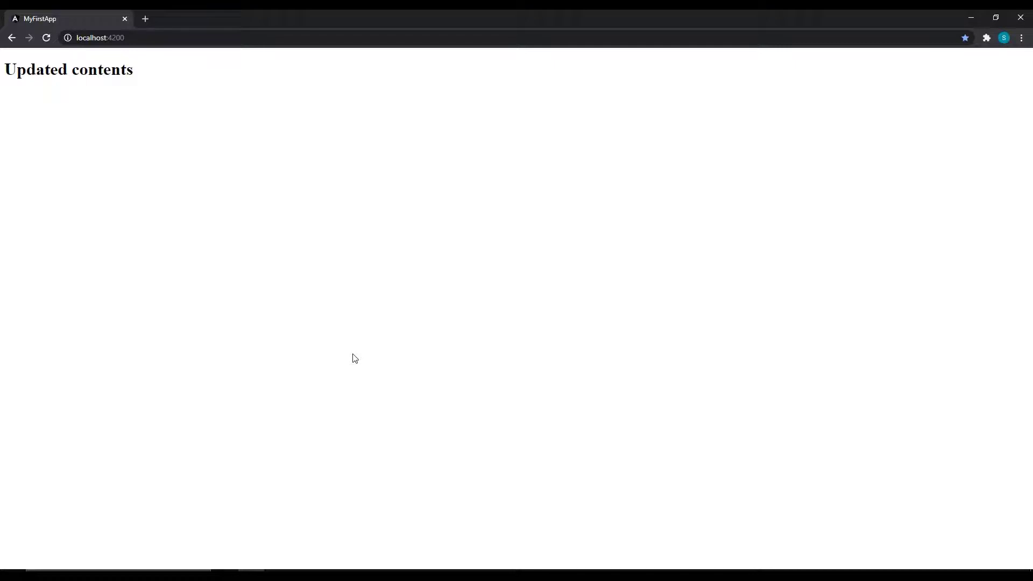
mouse_move(277, 508)
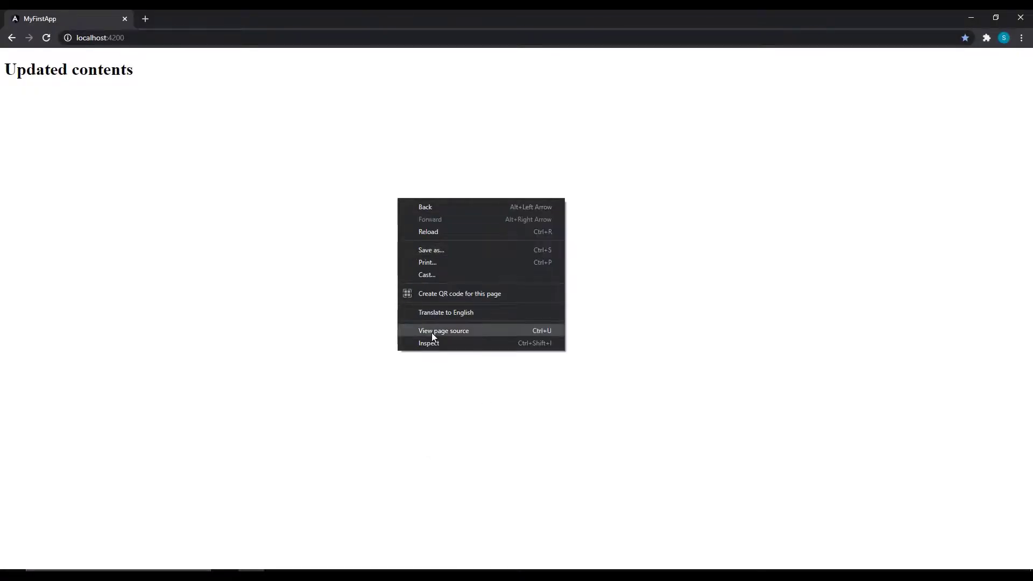
Step: View the page source of the localhost:4200 'Updated contents' page
left_click(444, 330)
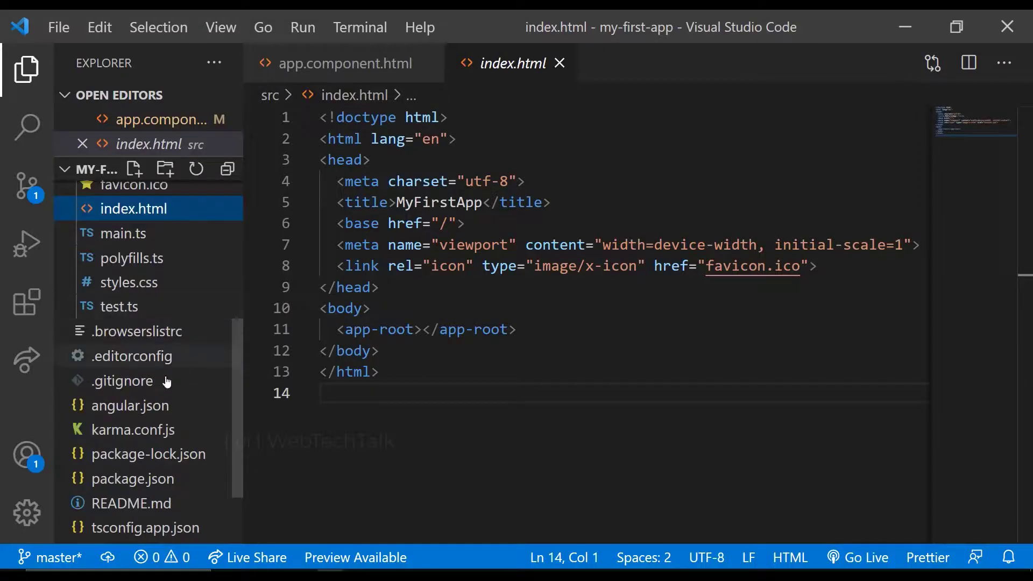
Step: Find the "main" build option in angular.json, then open src/main.ts
left_click(131, 404)
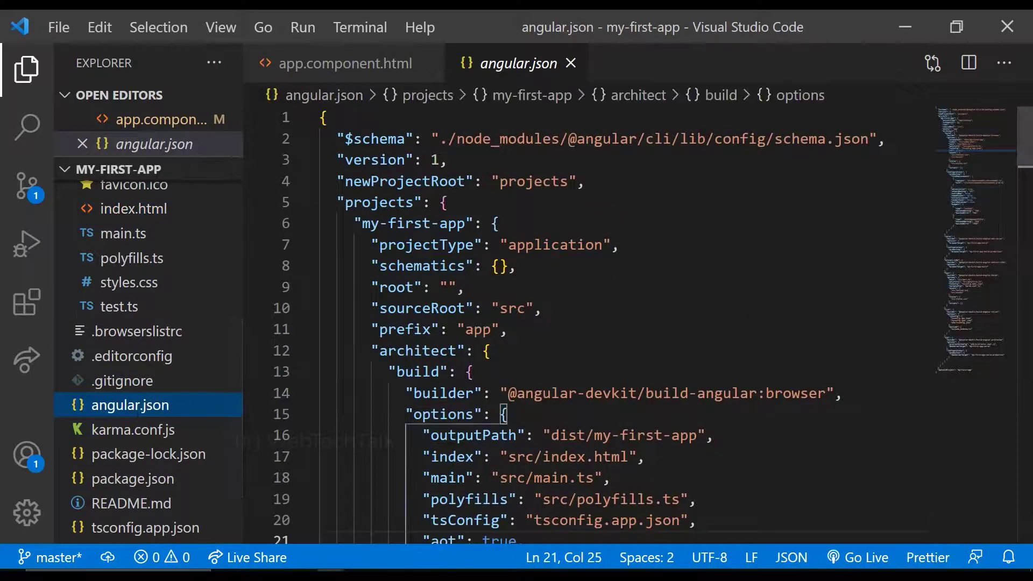
scroll("down", 3)
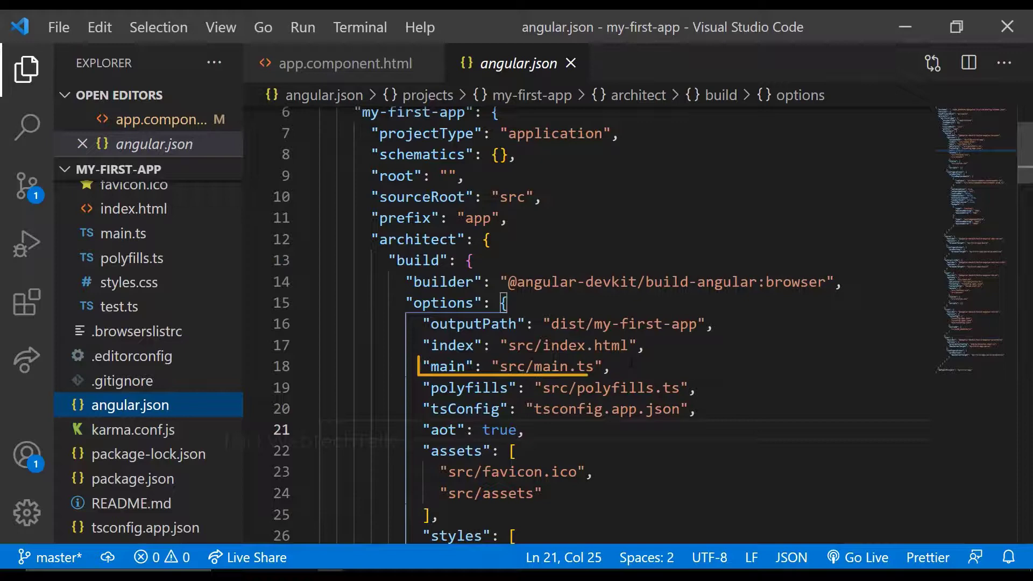
mouse_move(203, 423)
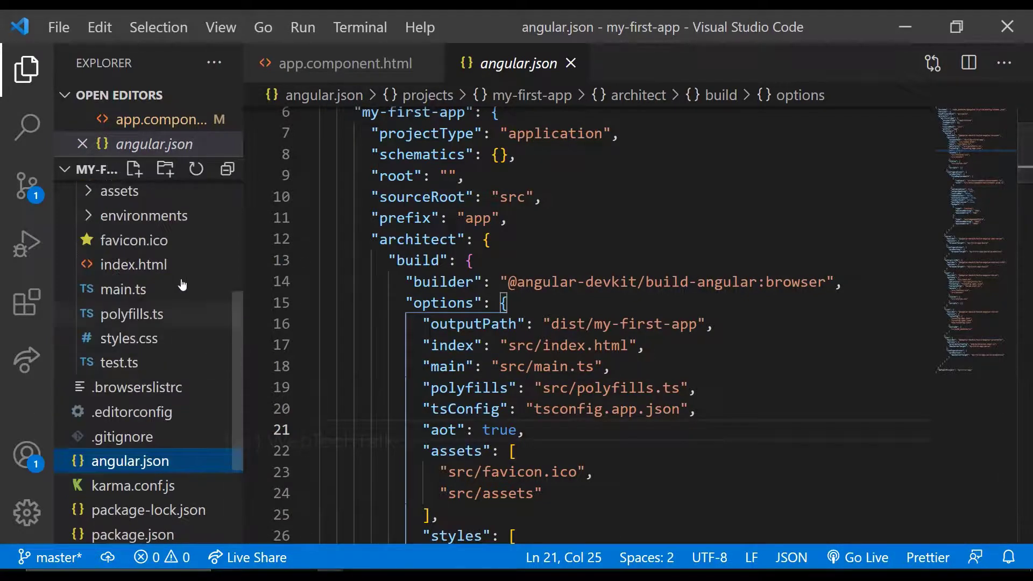
left_click(122, 289)
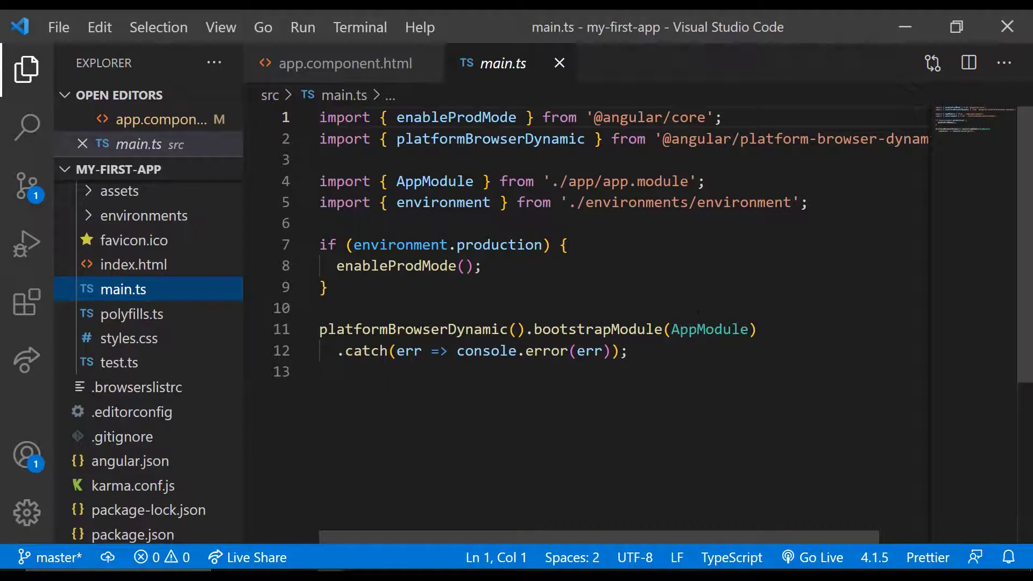
mouse_move(166, 378)
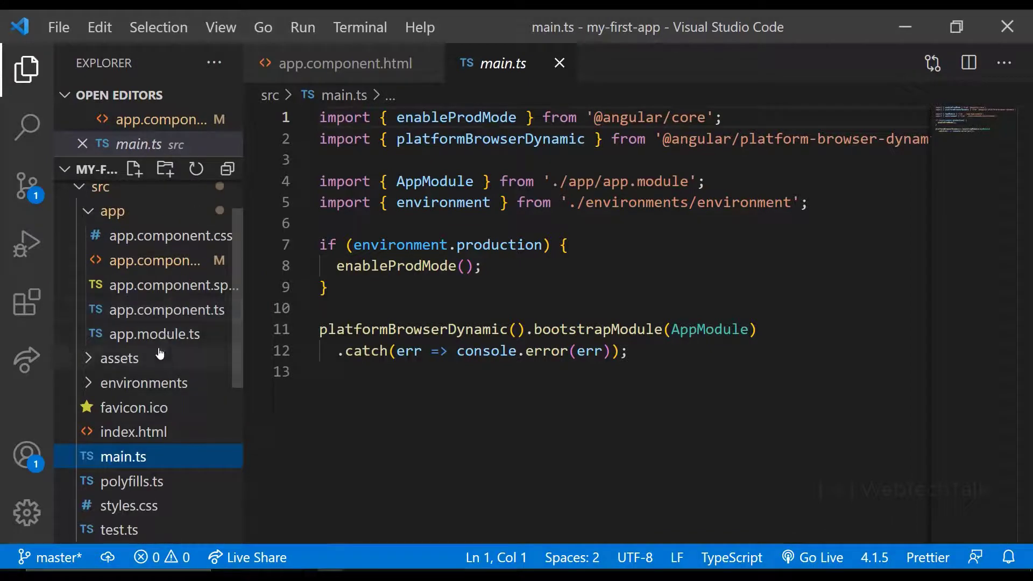
Step: Step through app.module.ts, app.component.ts, index.html, app.component.ts, then app.component.html
left_click(154, 334)
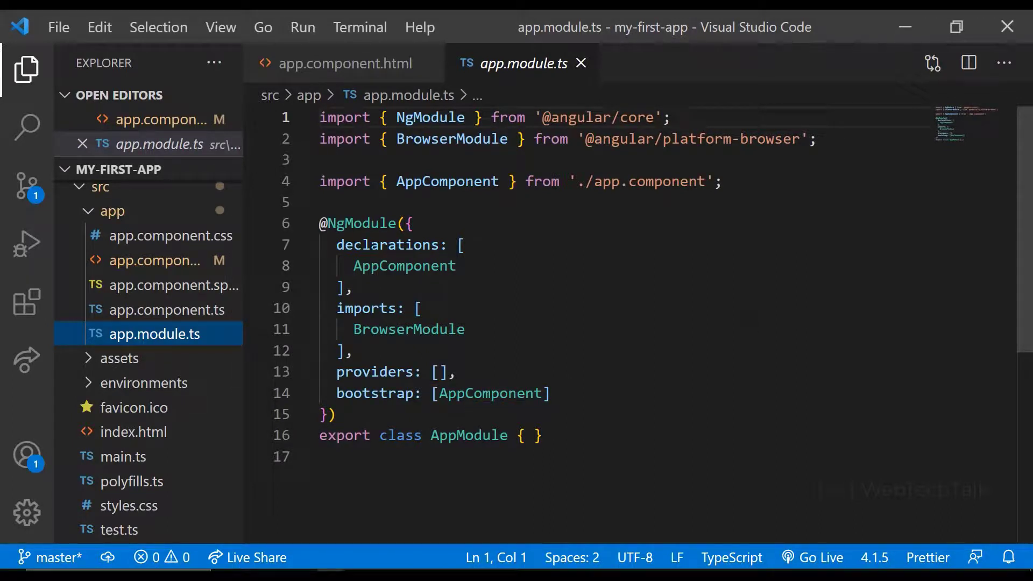
mouse_move(112, 315)
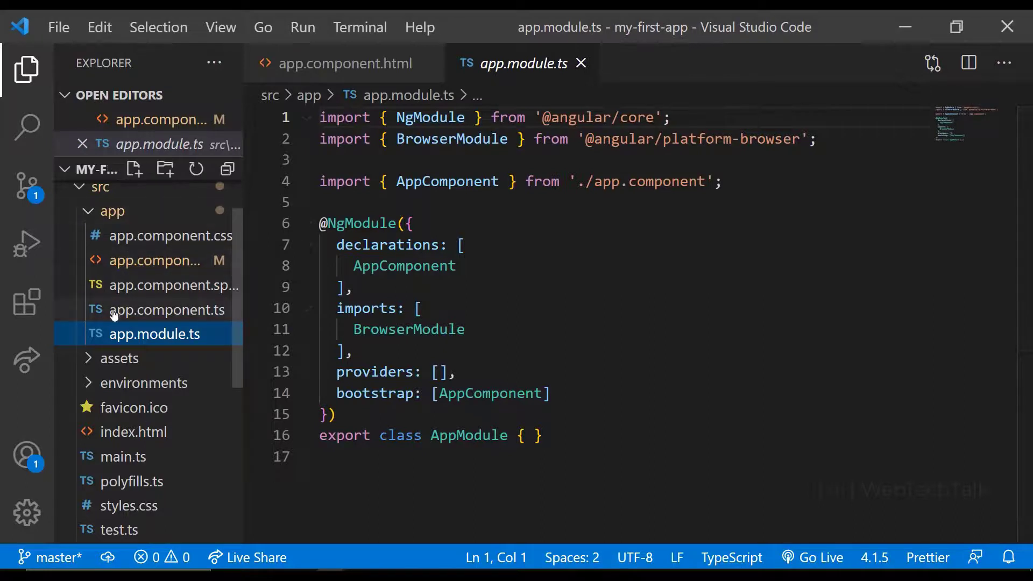
left_click(168, 309)
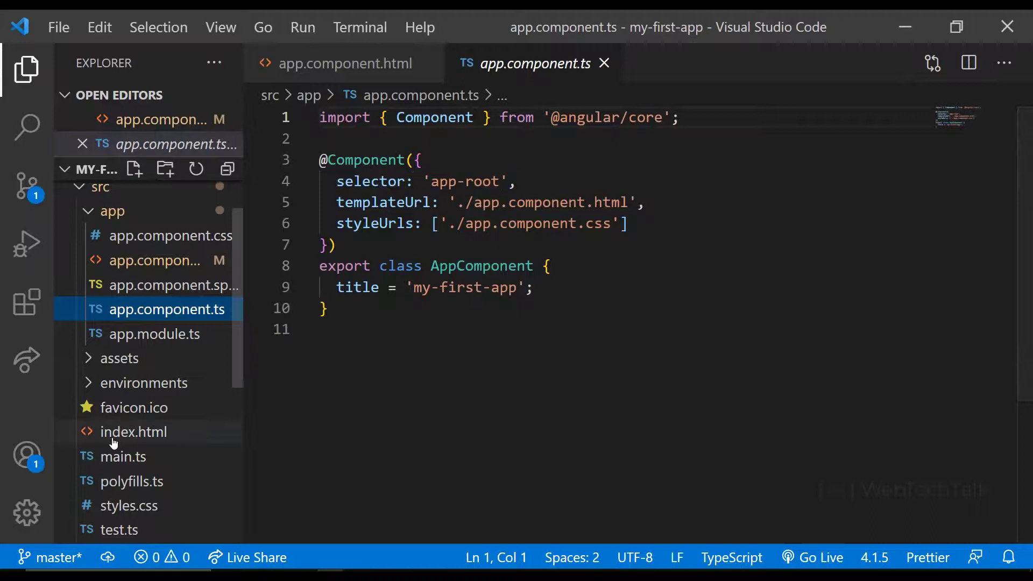
left_click(134, 432)
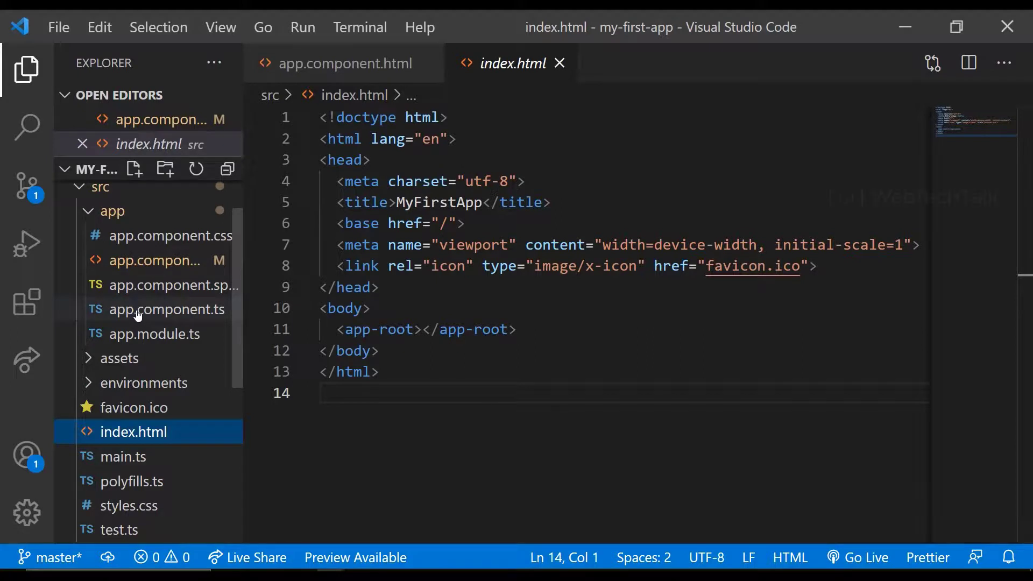
left_click(167, 308)
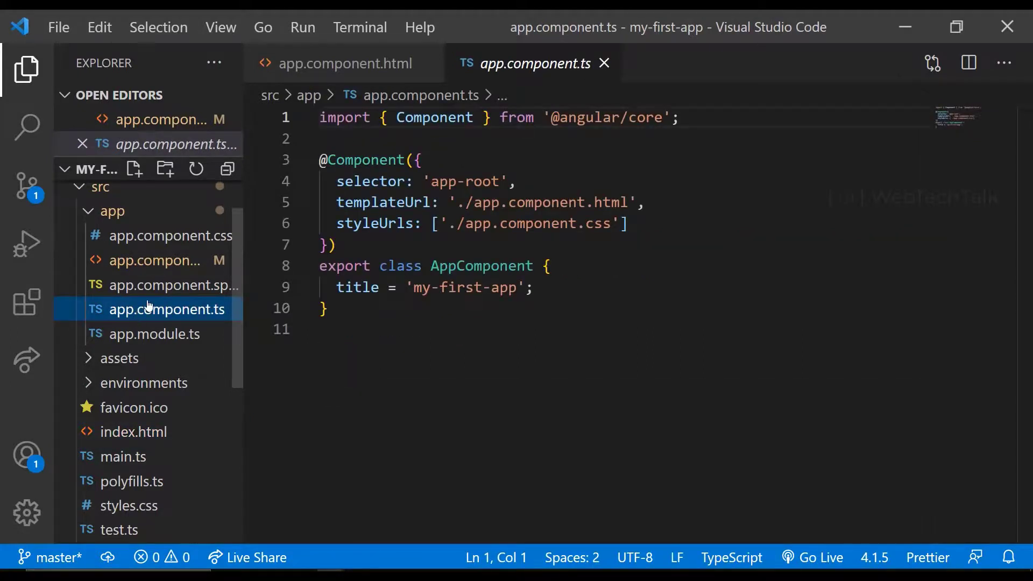
left_click(154, 260)
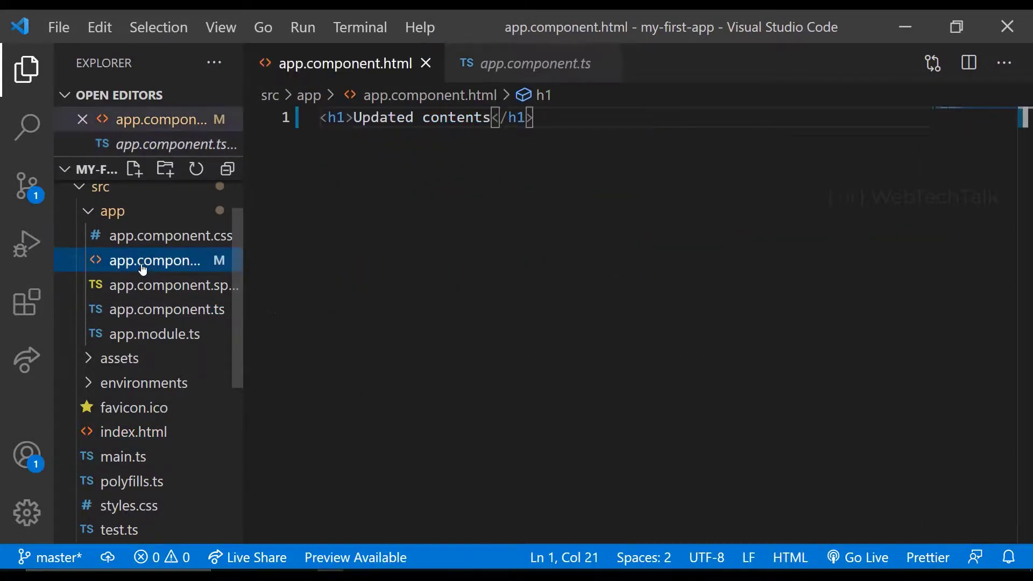